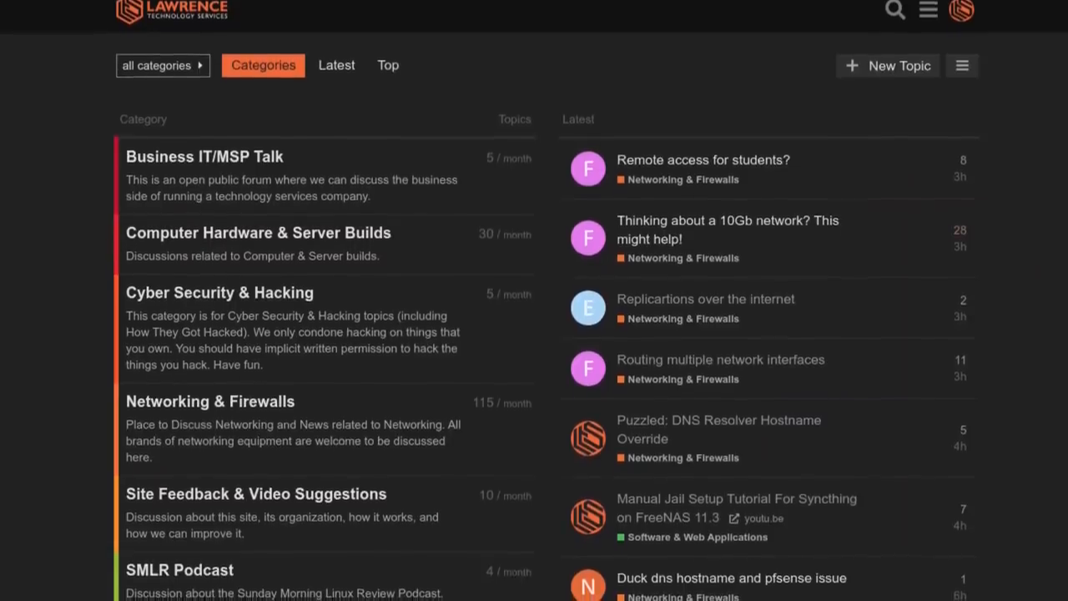
# Read down the 12.0-U1 changelog's bug fix list past Known Issues to the further bug fixes.
pyautogui.scroll(-3)
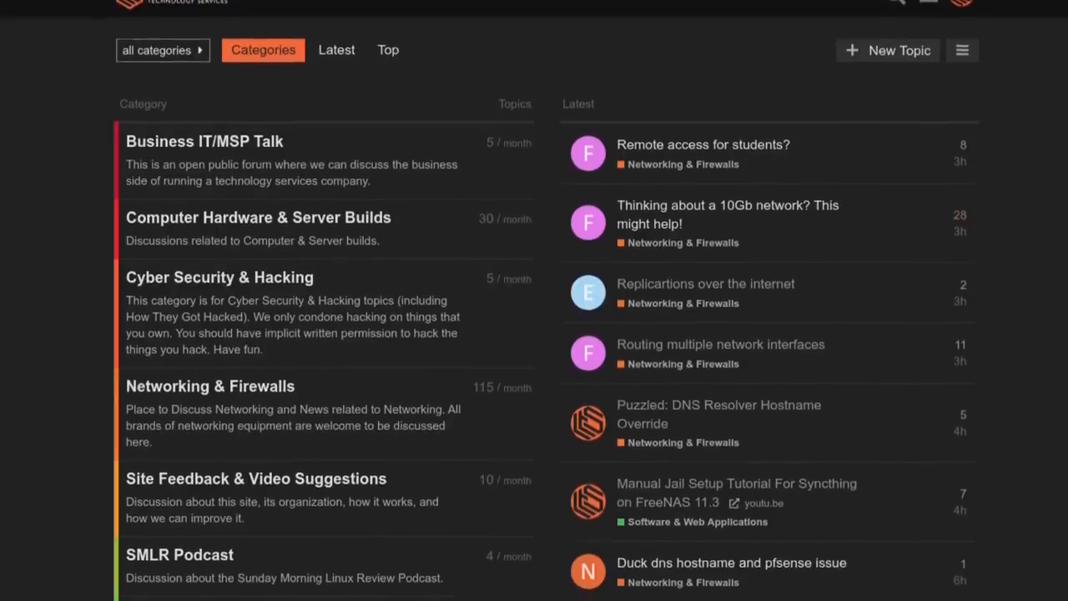
pyautogui.scroll(-3)
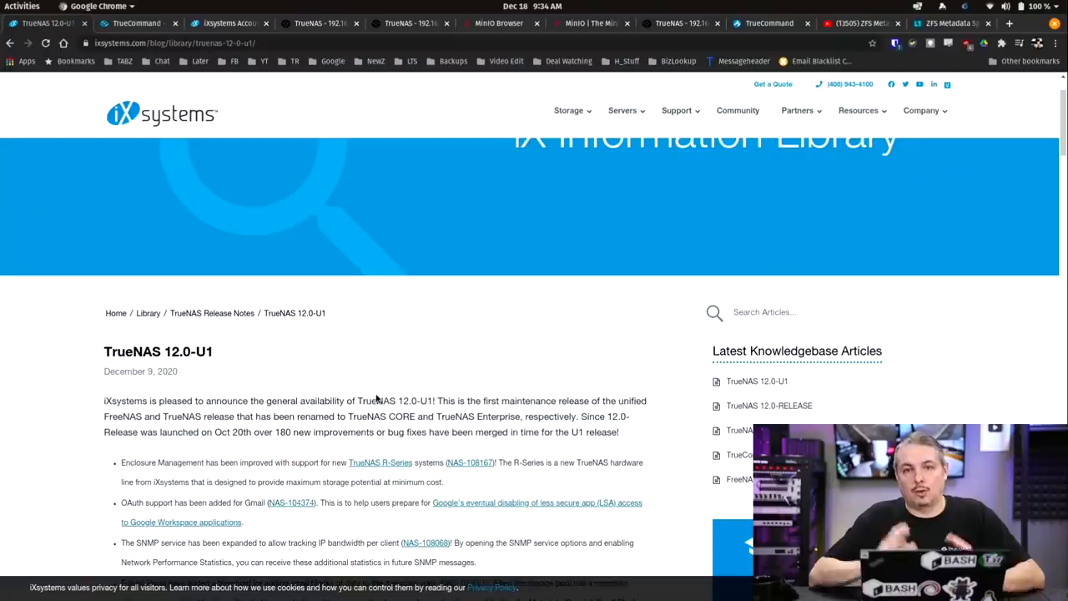
pyautogui.scroll(-3)
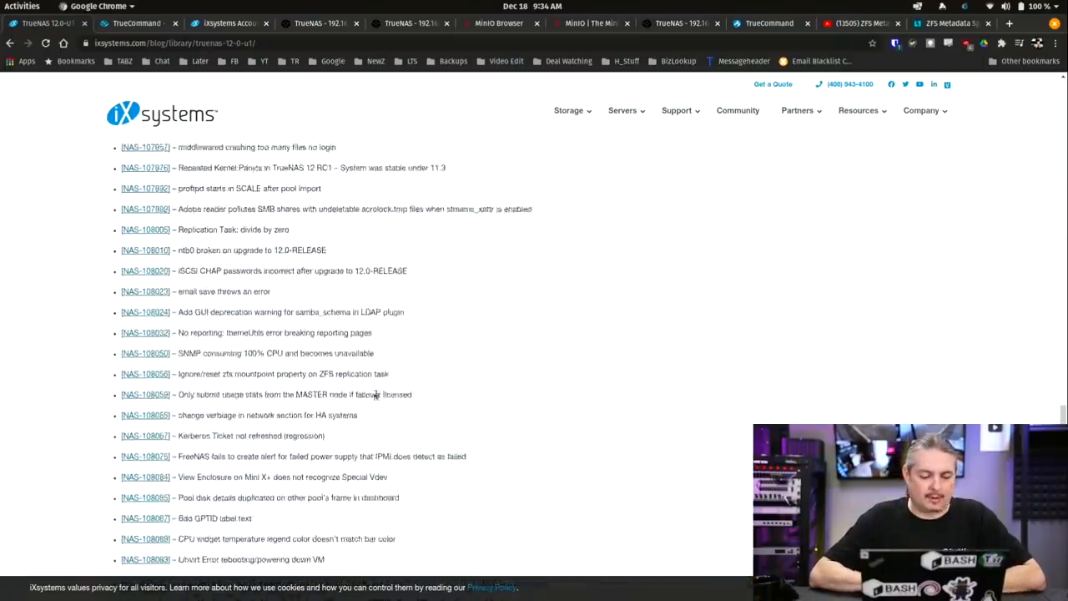
pyautogui.scroll(-3)
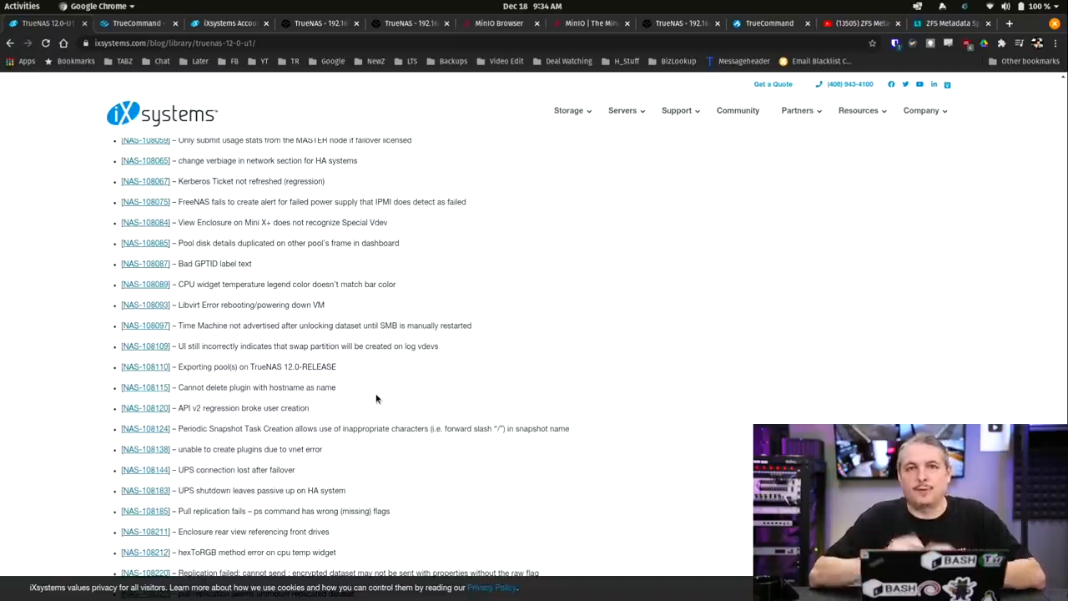
pyautogui.scroll(-3)
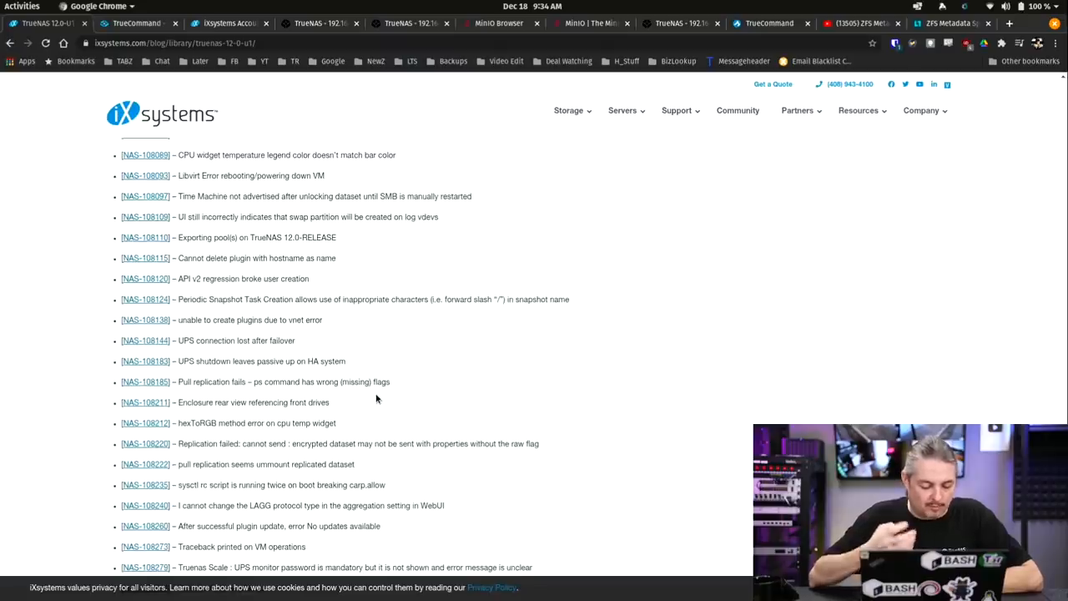
pyautogui.scroll(-3)
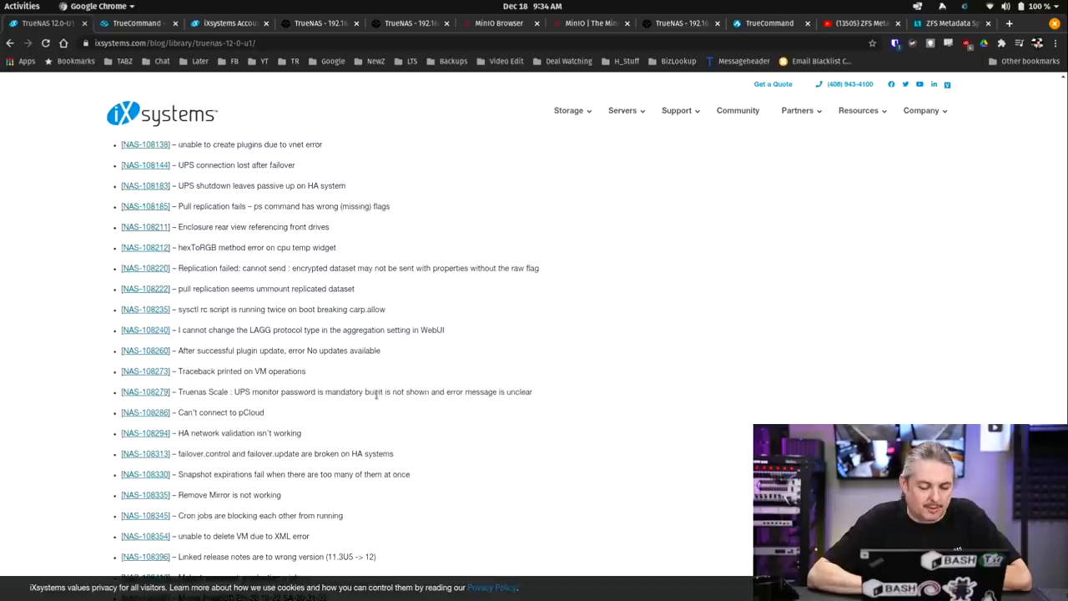
pyautogui.scroll(-3)
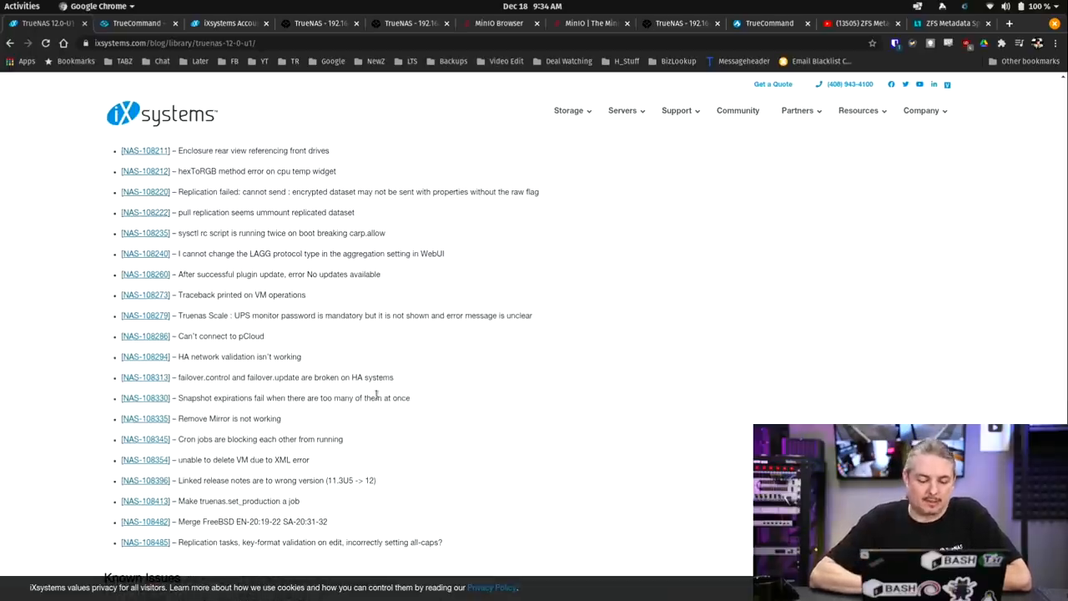
pyautogui.scroll(-3)
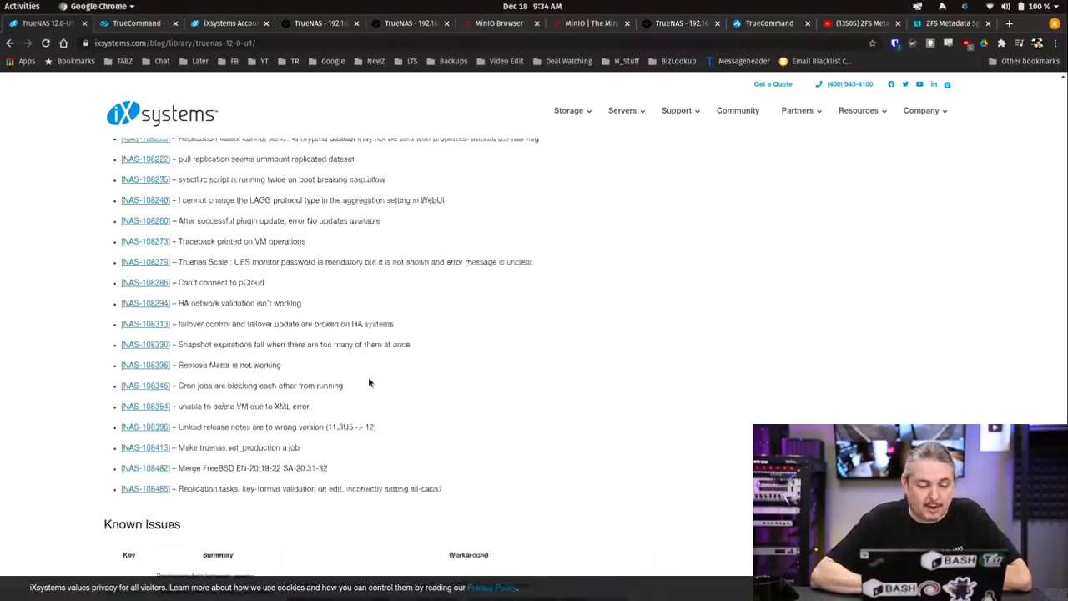
pyautogui.scroll(3)
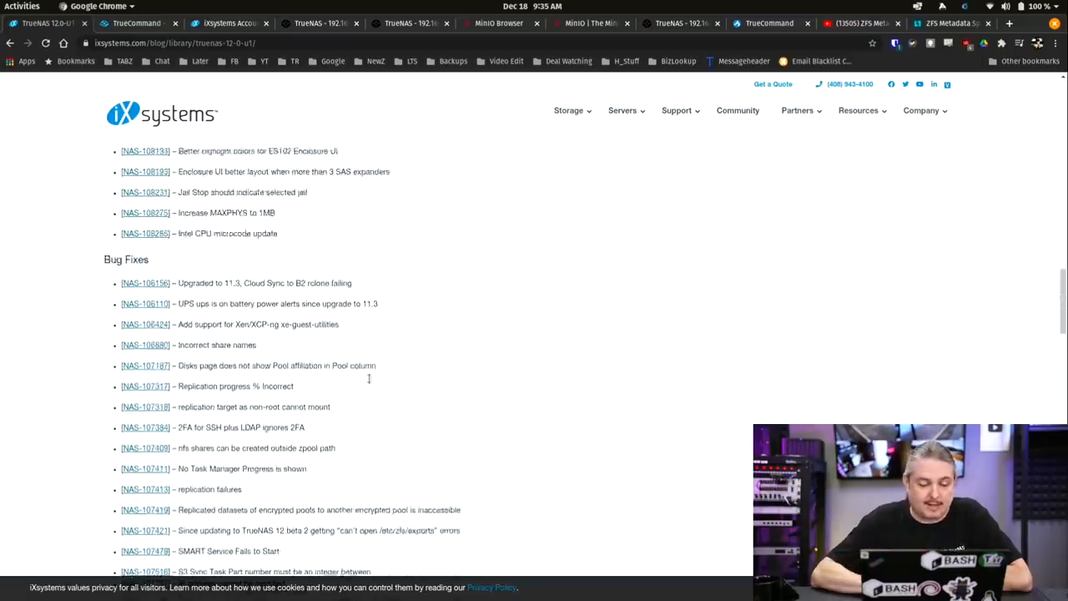
pyautogui.scroll(3)
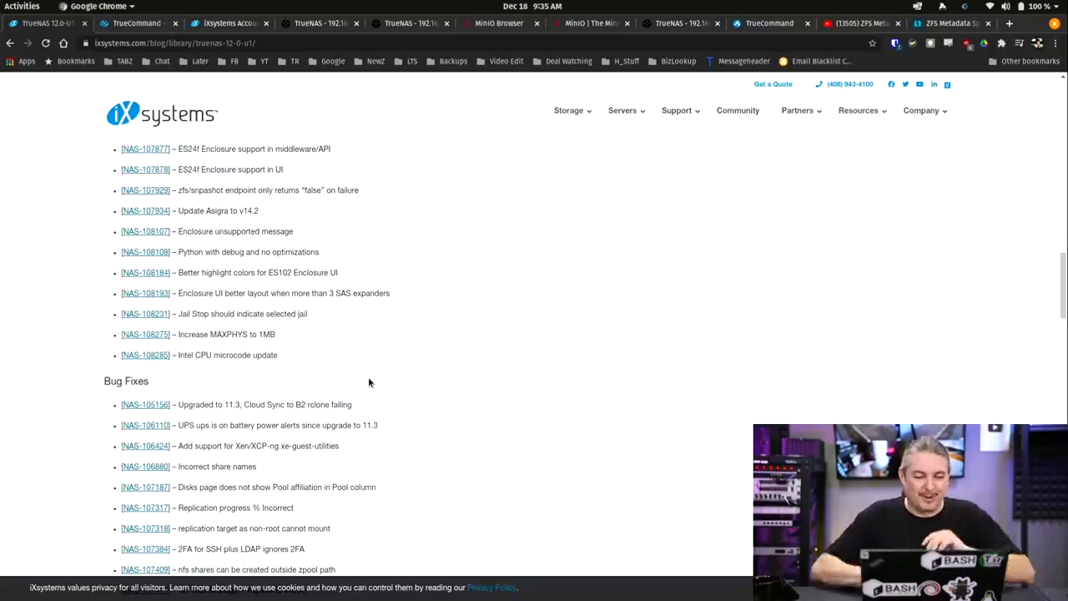
pyautogui.scroll(3)
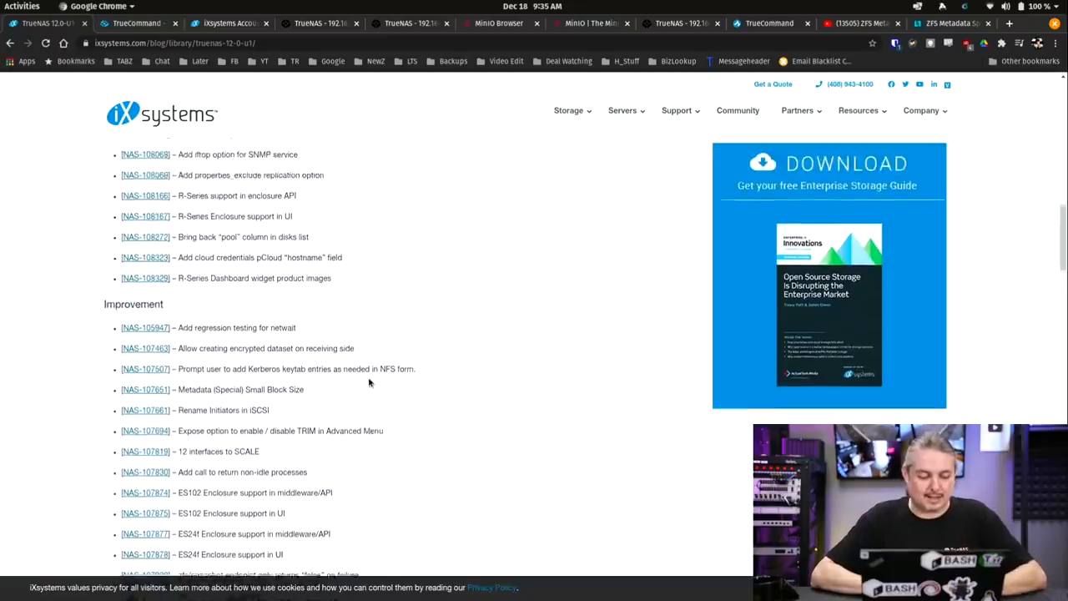
pyautogui.scroll(-3)
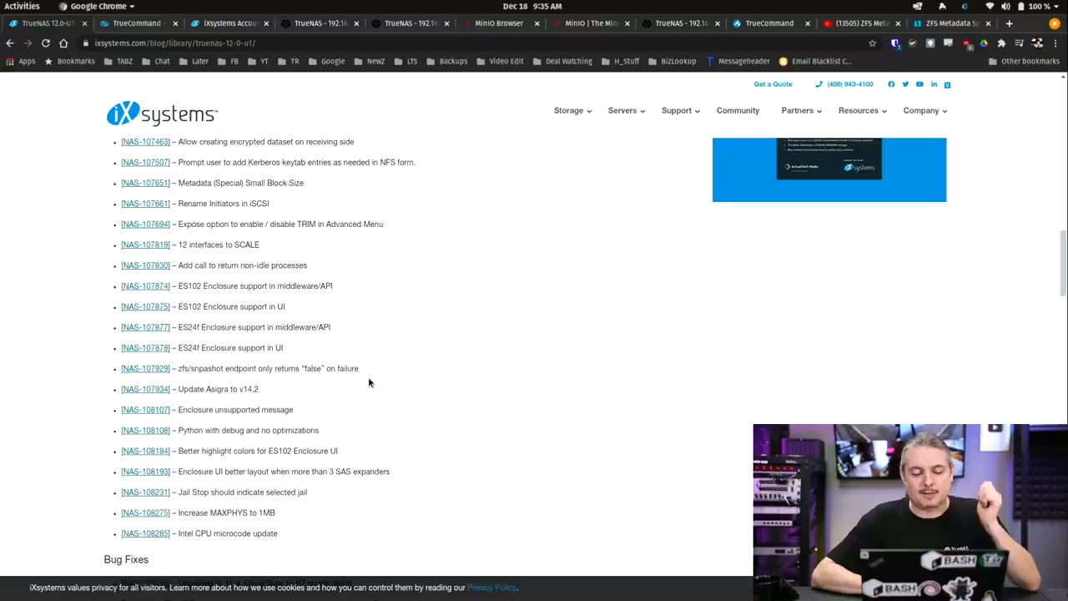
pyautogui.moveTo(177, 305)
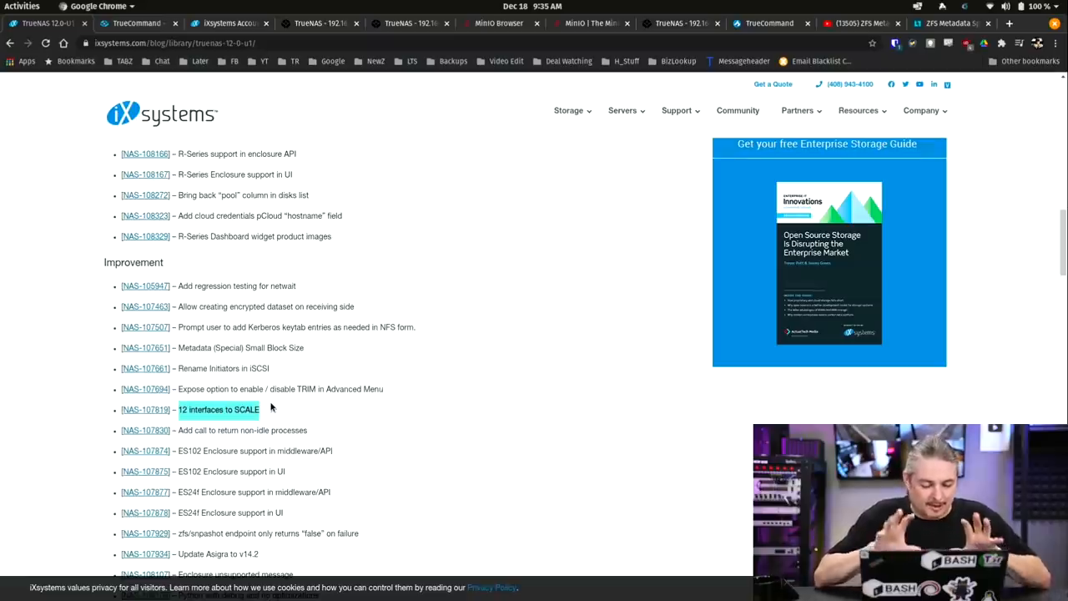
pyautogui.scroll(-3)
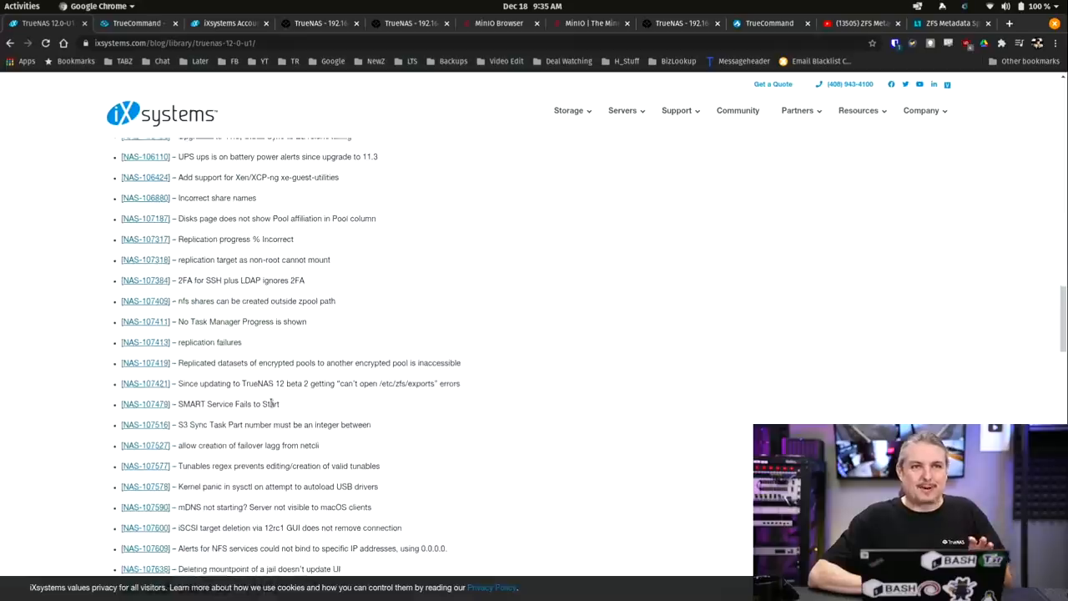
pyautogui.scroll(-3)
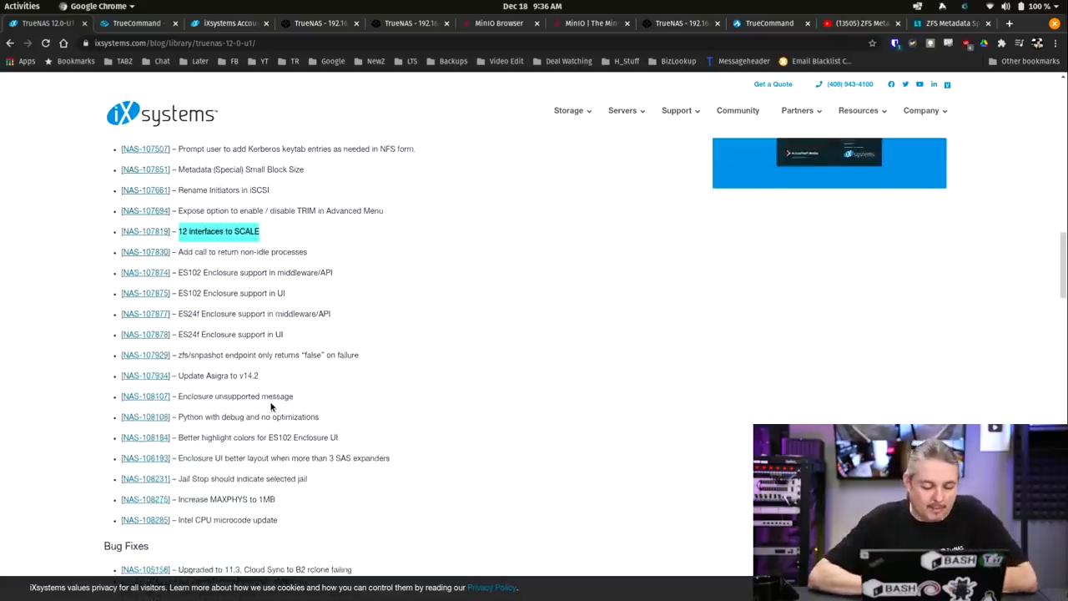
pyautogui.scroll(-3)
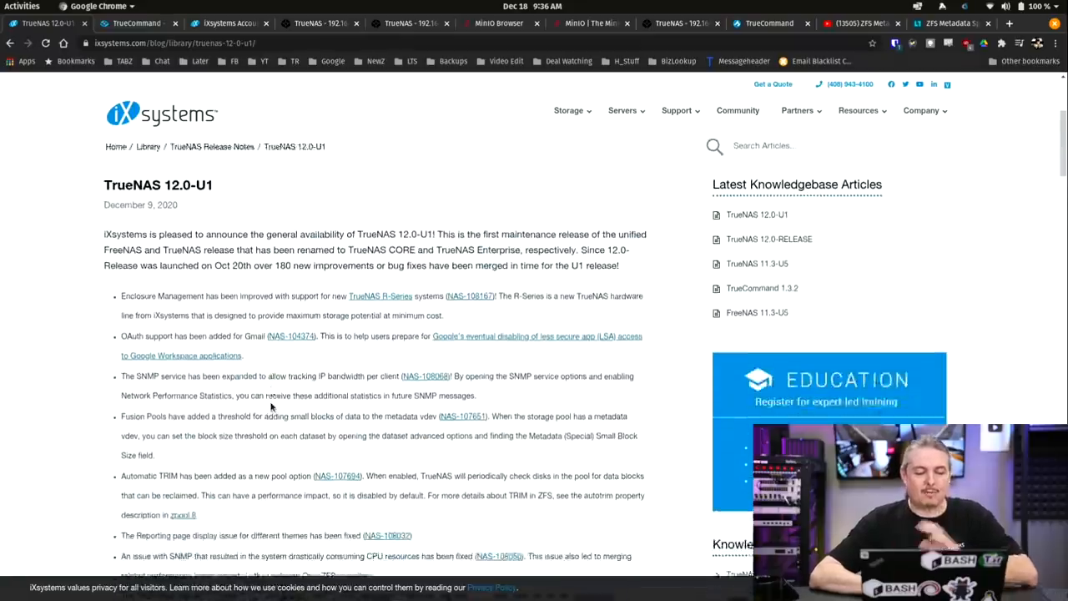
# Highlight the overview note about Fusion Pools' small-block threshold on the metadata vdev.
pyautogui.scroll(-3)
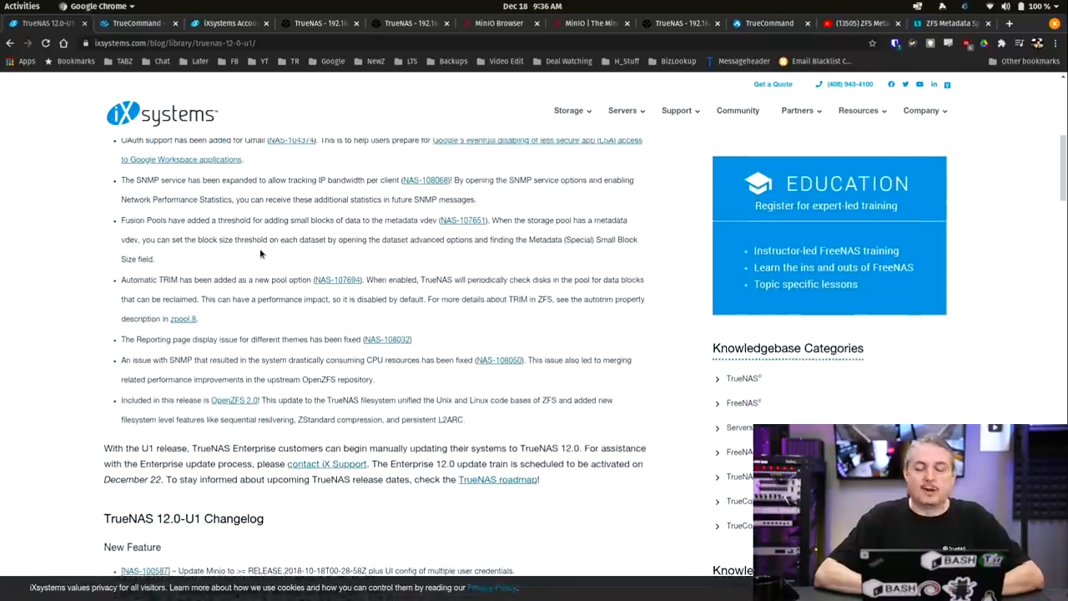
pyautogui.scroll(-3)
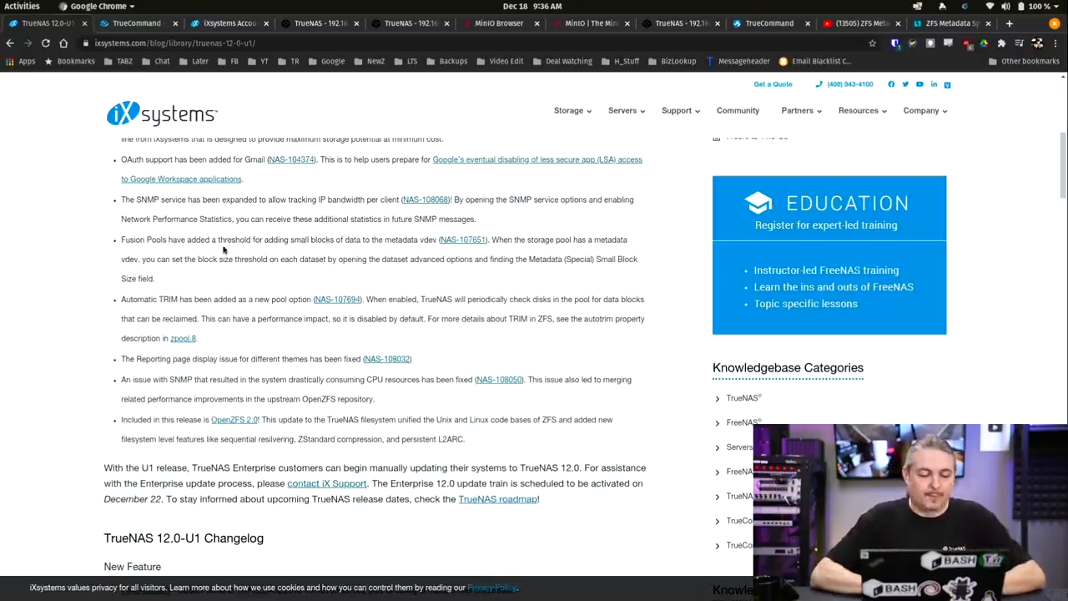
pyautogui.moveTo(120, 240); pyautogui.dragTo(309, 240)
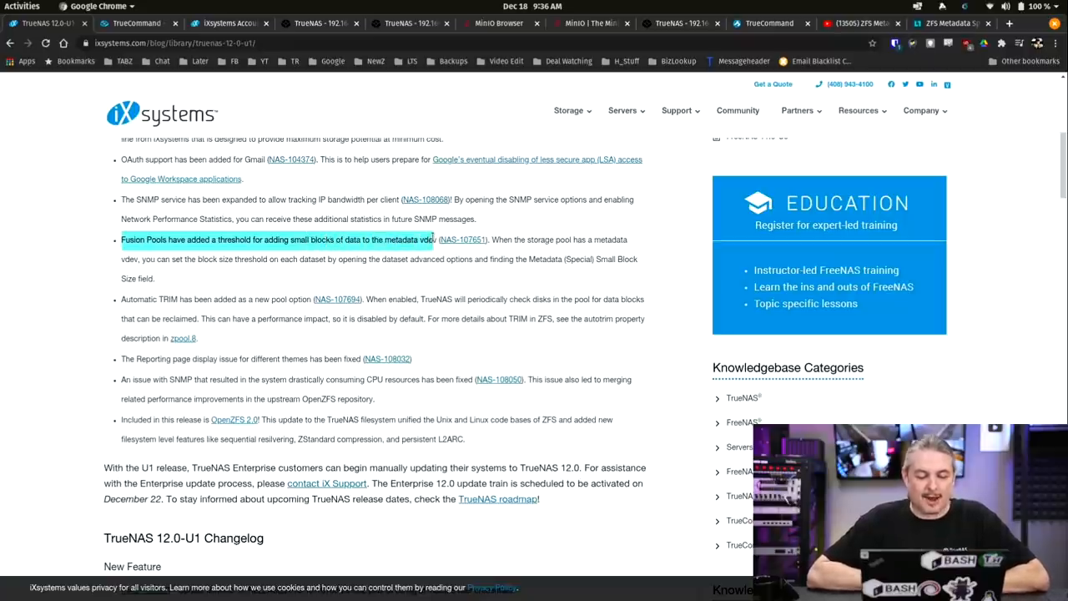
pyautogui.moveTo(371, 277)
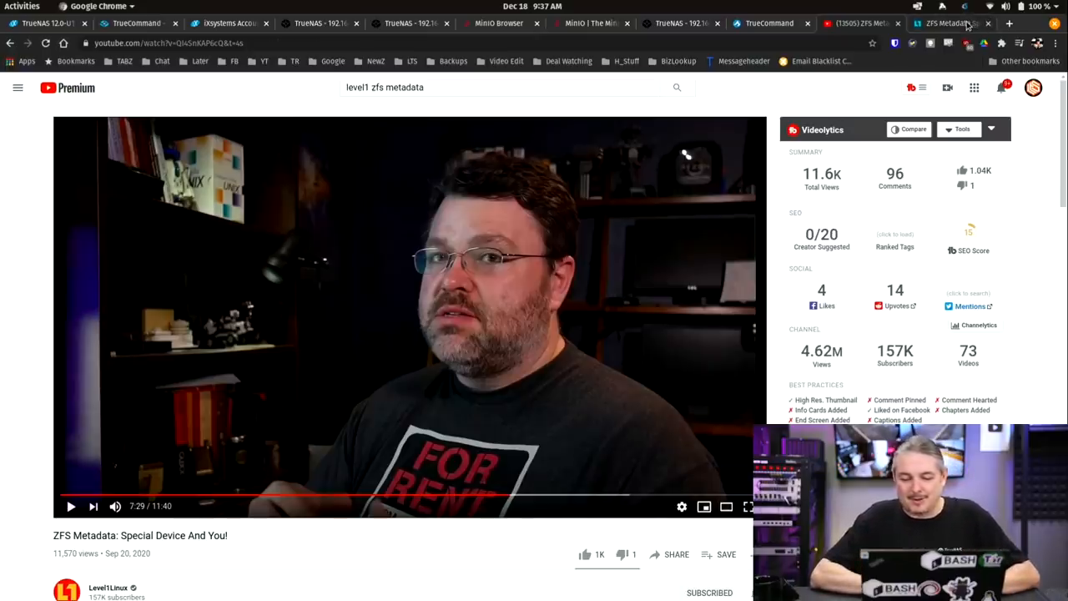
# Read the Level1Techs ZFS Metadata Special Device post, then return to the iXsystems release notes.
pyautogui.click(951, 23)
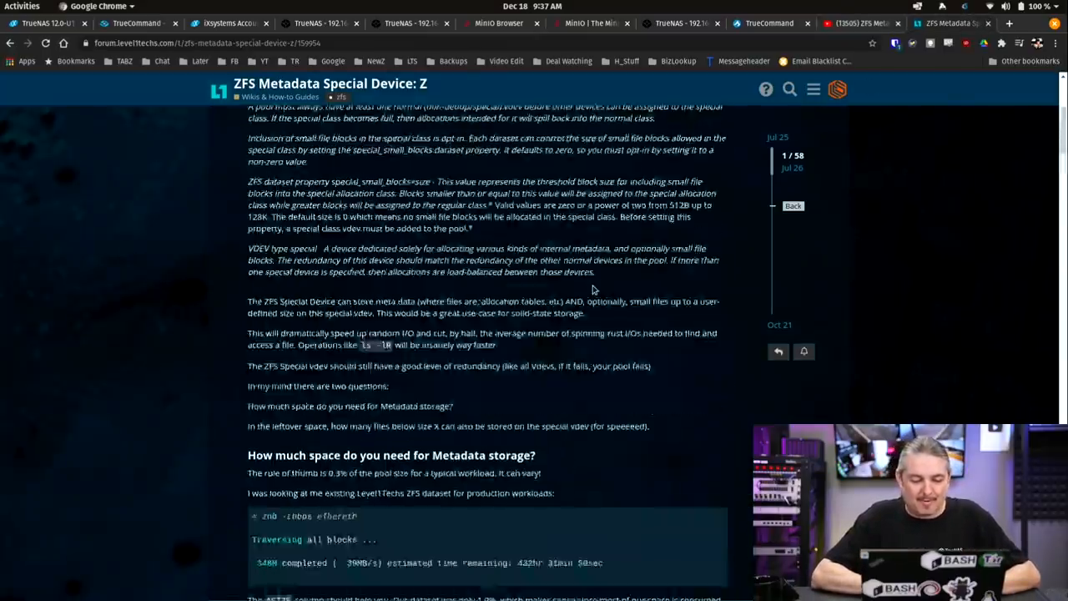
pyautogui.scroll(-3)
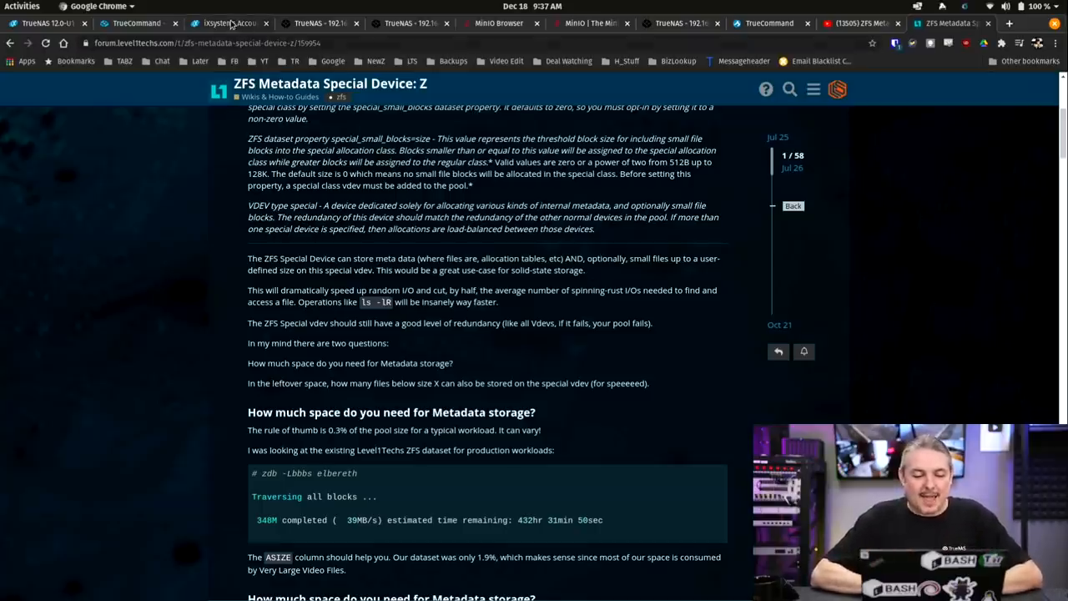
pyautogui.click(318, 23)
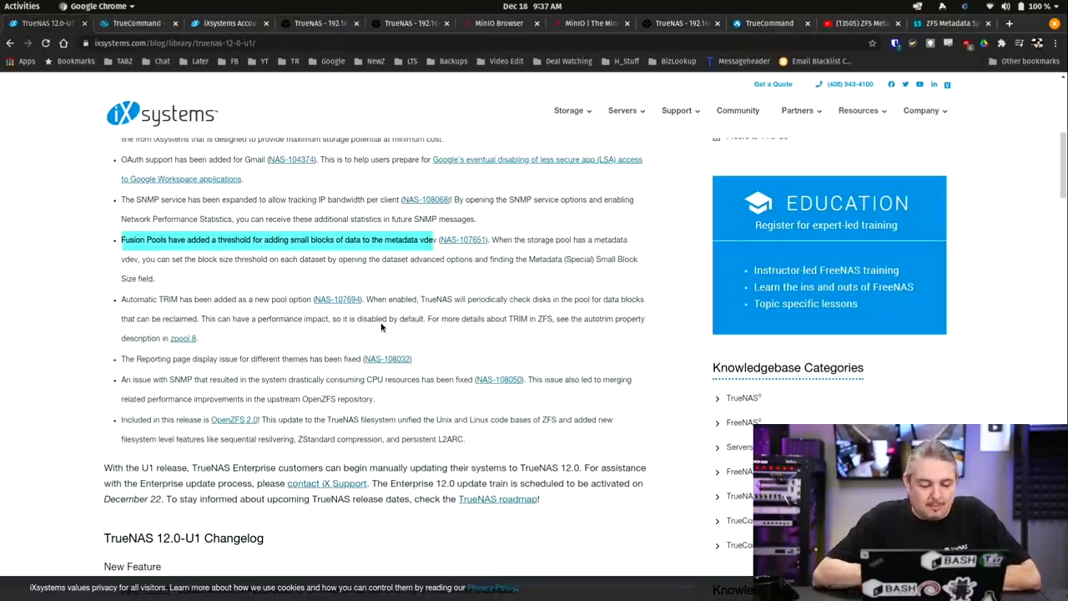
# Read the SNMP CPU-usage bug note in the release notes, then show the SNMP Mastery book on Amazon.
pyautogui.scroll(-3)
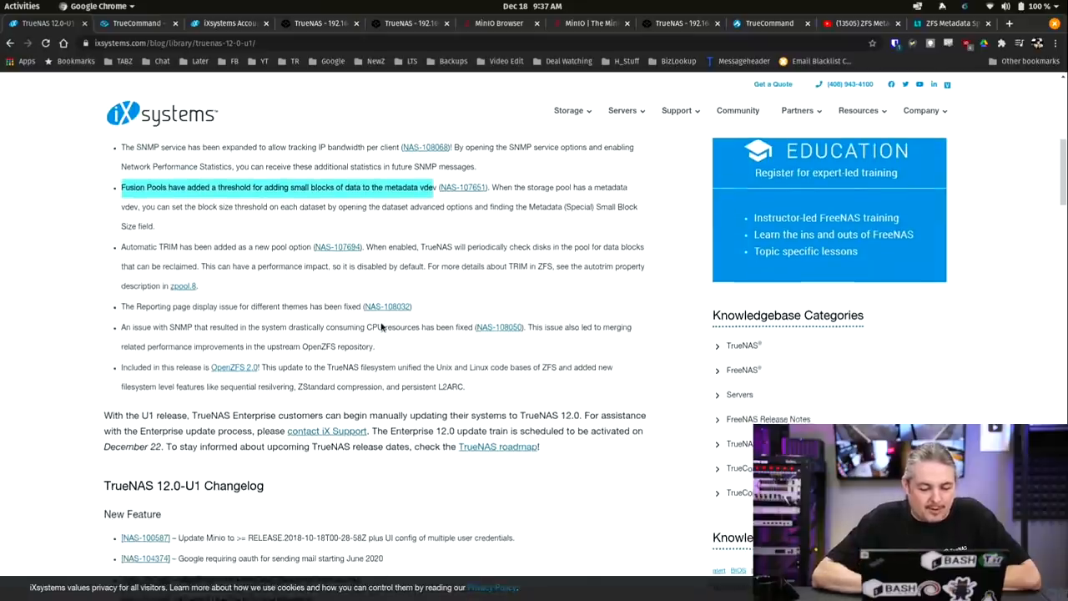
pyautogui.scroll(-3)
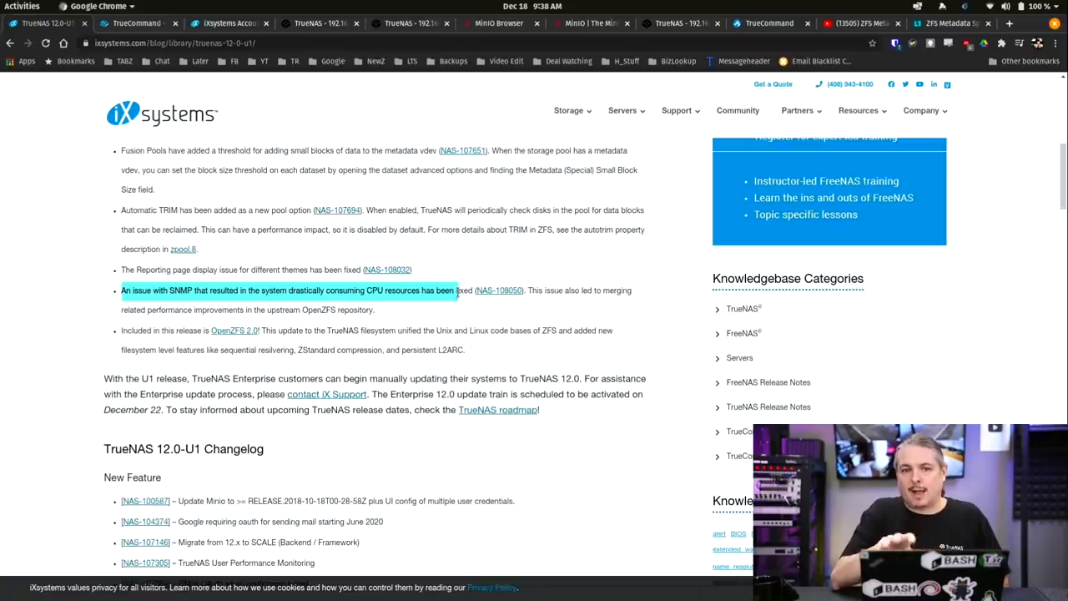
pyautogui.click(951, 23)
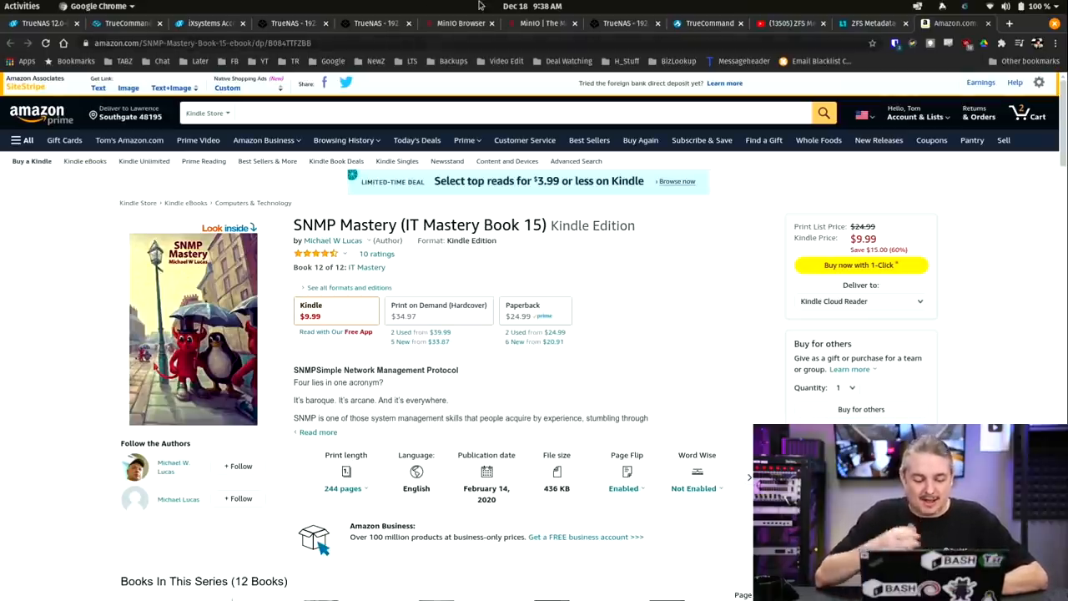
# Return from Amazon to the 12.0-U1 release notes at the OpenZFS 2.0 item.
pyautogui.click(127, 23)
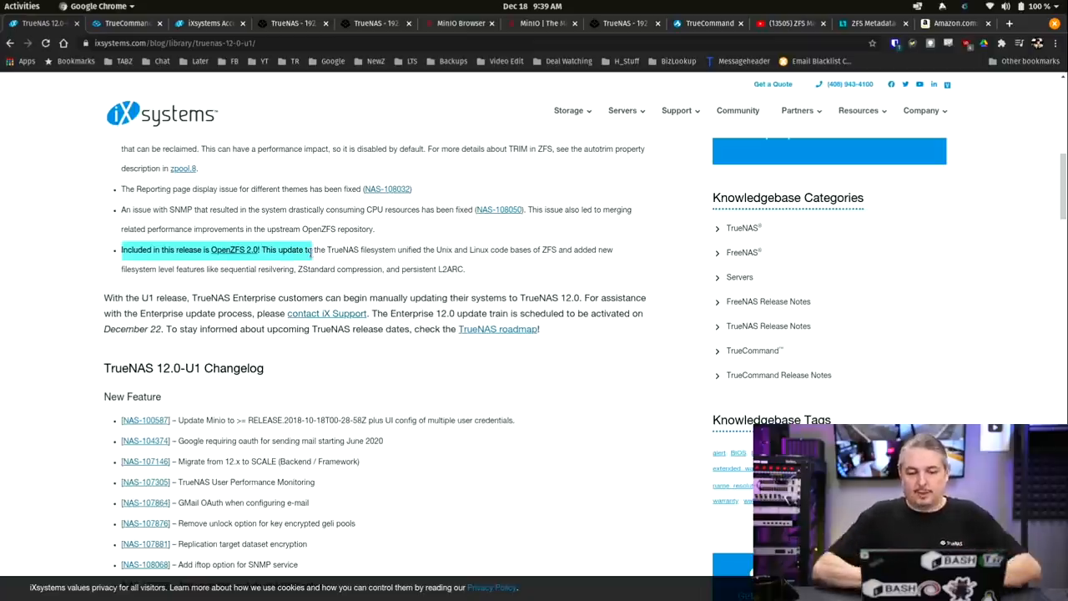
# Show the Dozer/LTS_VideoWork replication task edit form in the TrueNAS CORE web UI.
pyautogui.click(293, 23)
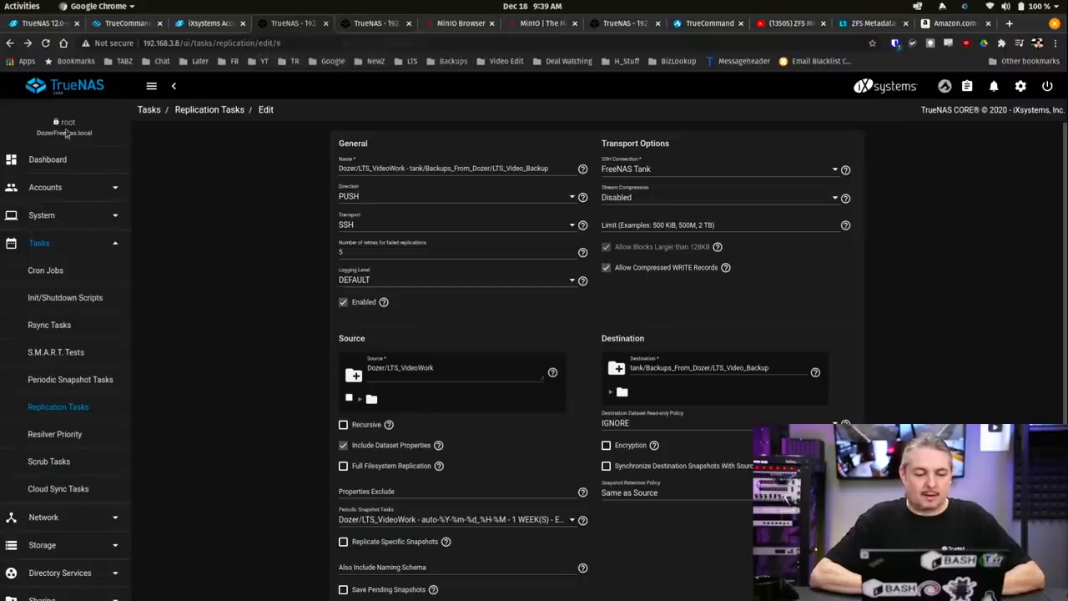
pyautogui.moveTo(46, 160)
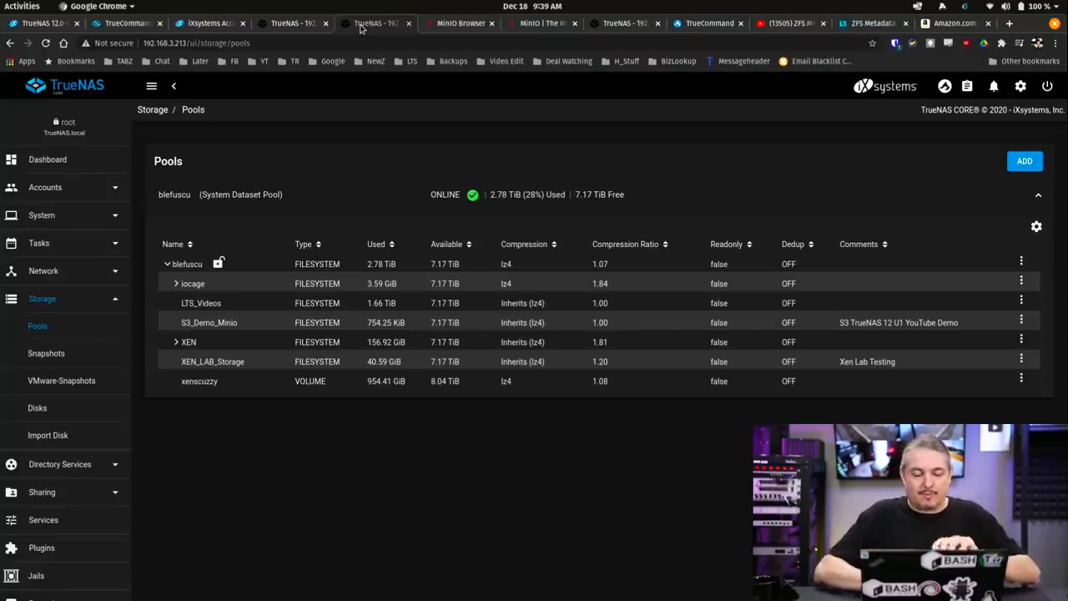
pyautogui.moveTo(711, 140)
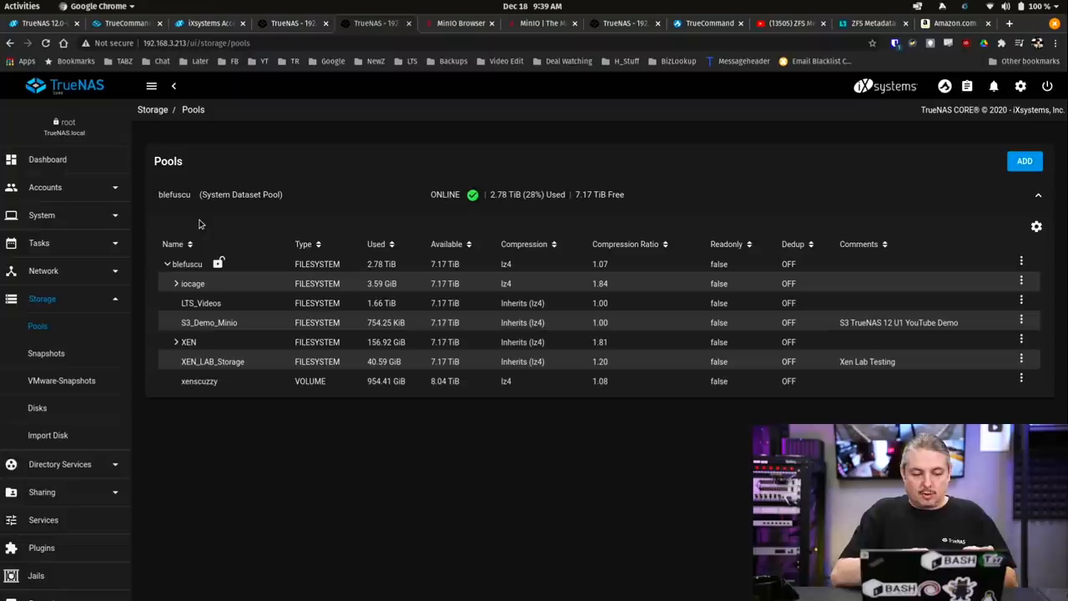
pyautogui.moveTo(245, 4)
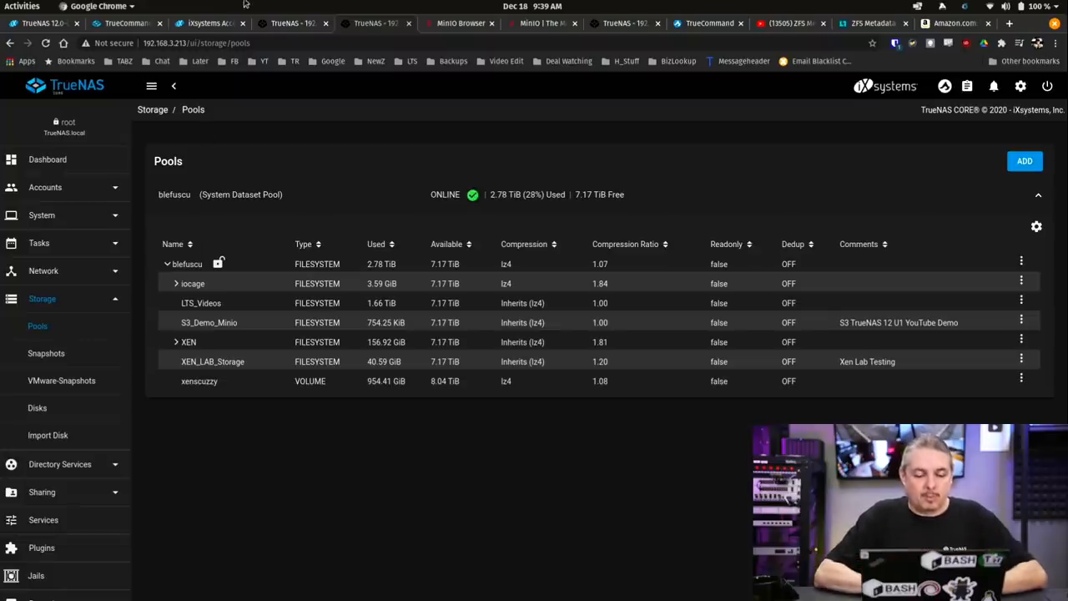
pyautogui.moveTo(209, 24)
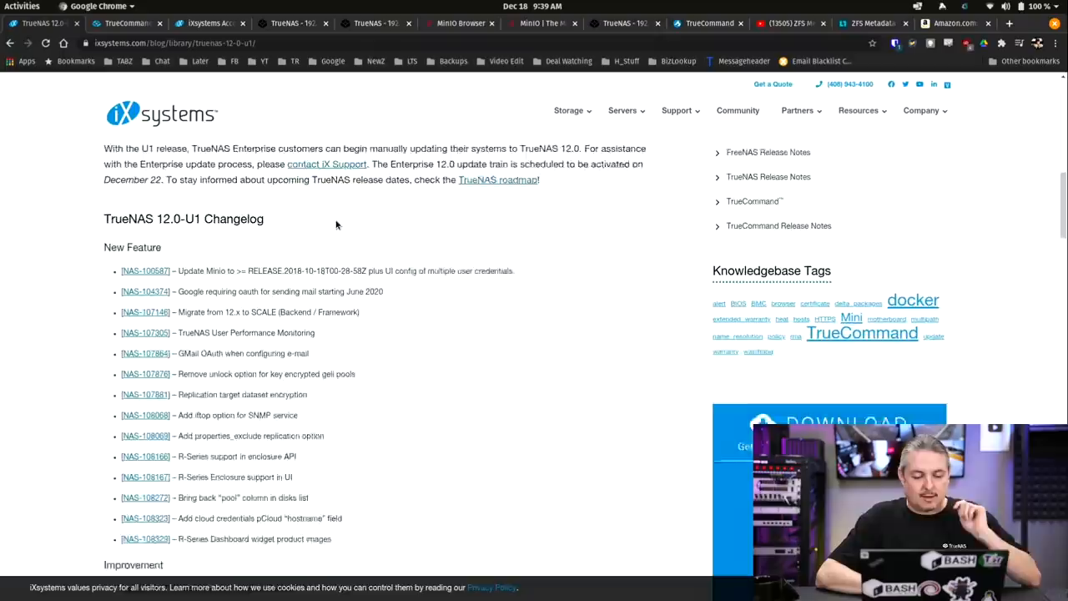
# Read further through the changelog's New Feature entries.
pyautogui.scroll(-3)
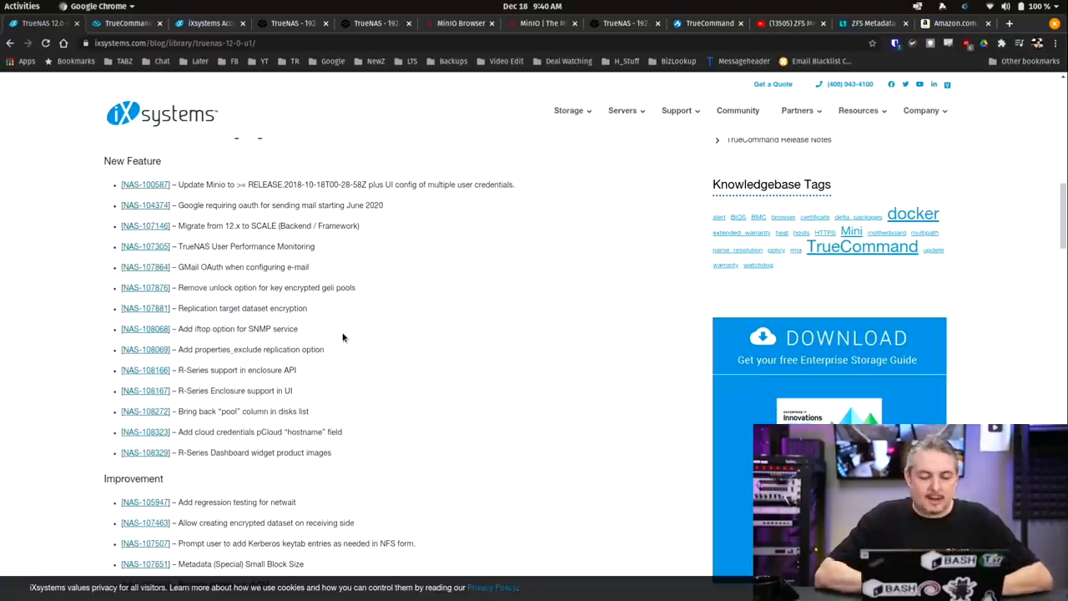
pyautogui.moveTo(318, 130)
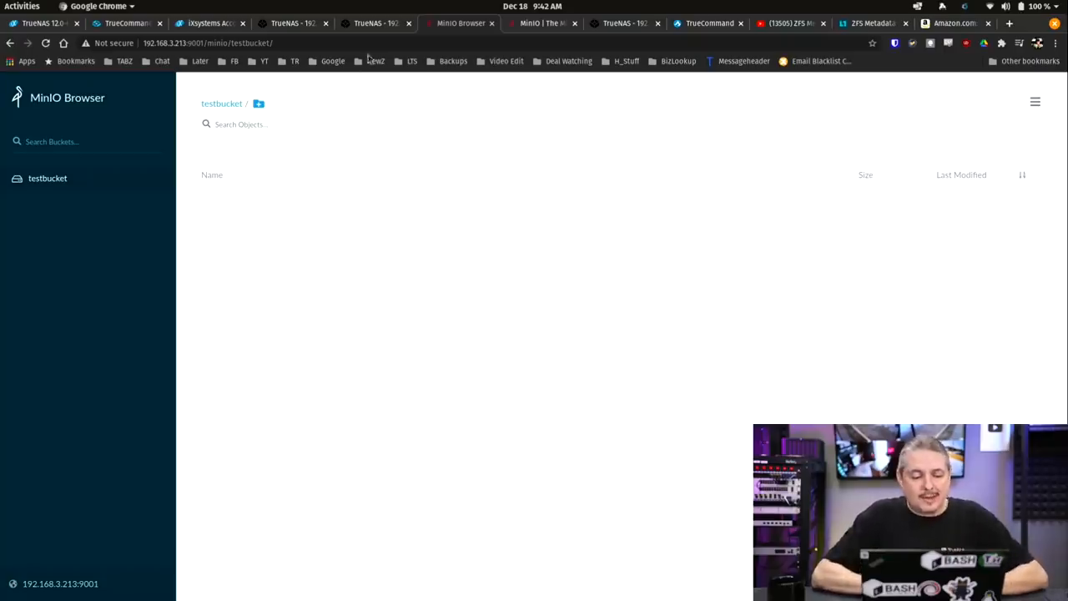
# Check the MinIO update changelog entry, then bring up the testbucket bucket's account options in MinIO Browser.
pyautogui.click(292, 24)
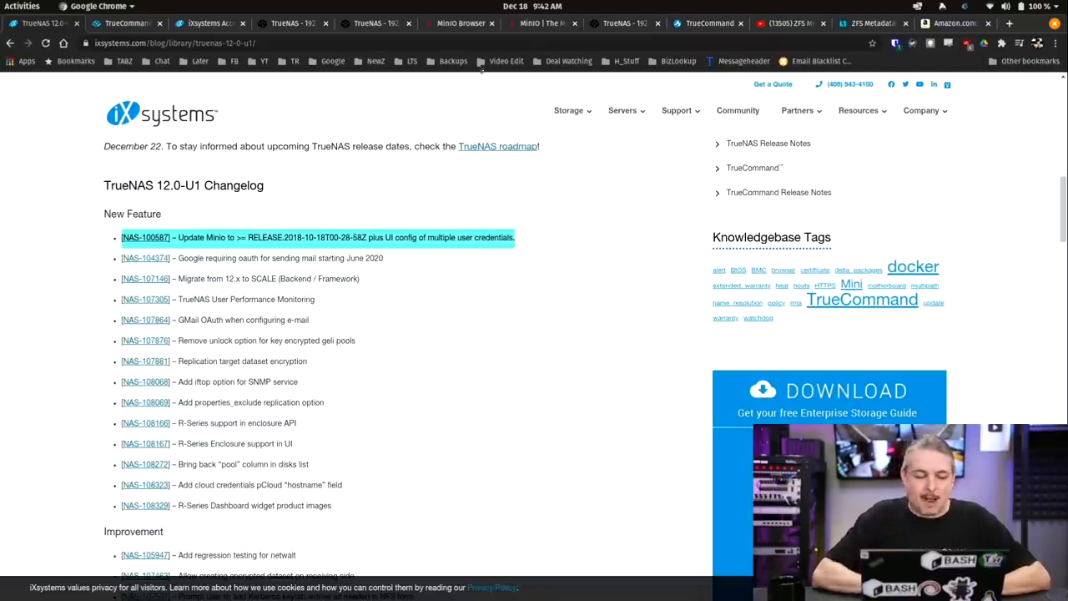
pyautogui.click(460, 23)
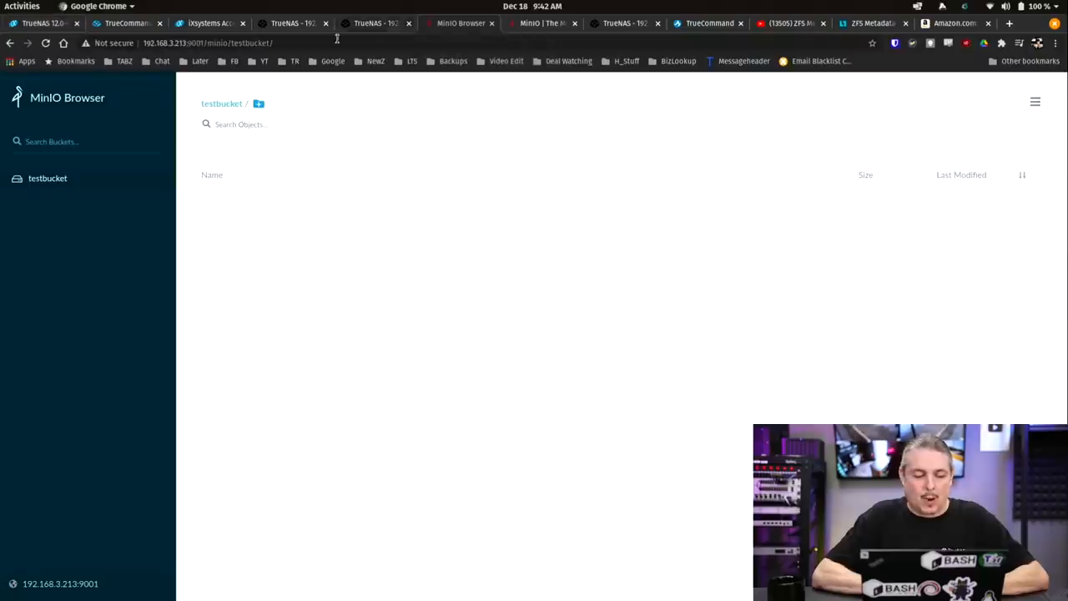
pyautogui.click(1035, 102)
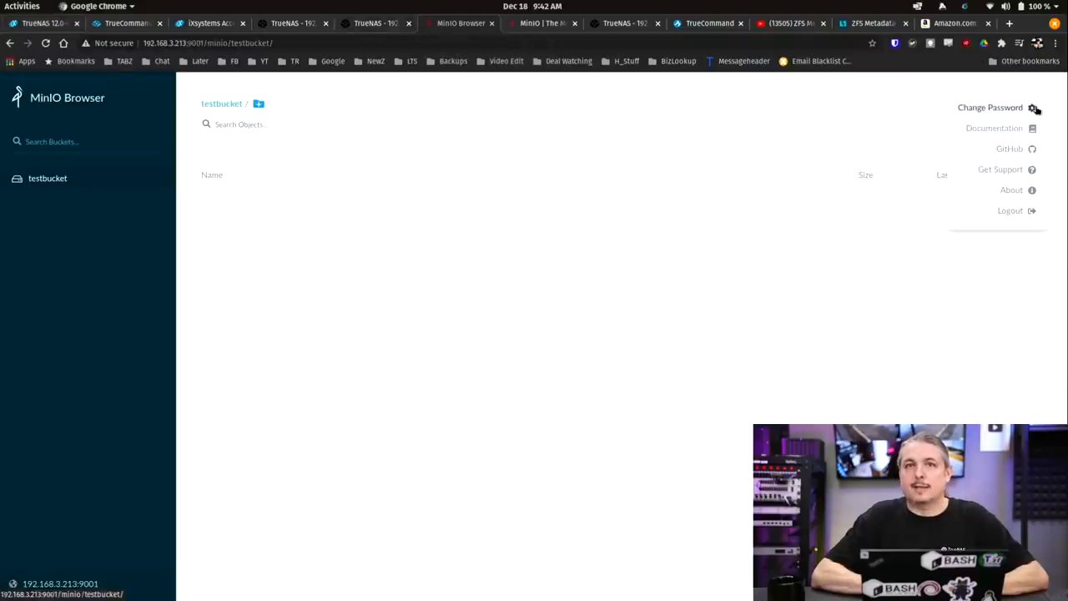
pyautogui.moveTo(903, 364)
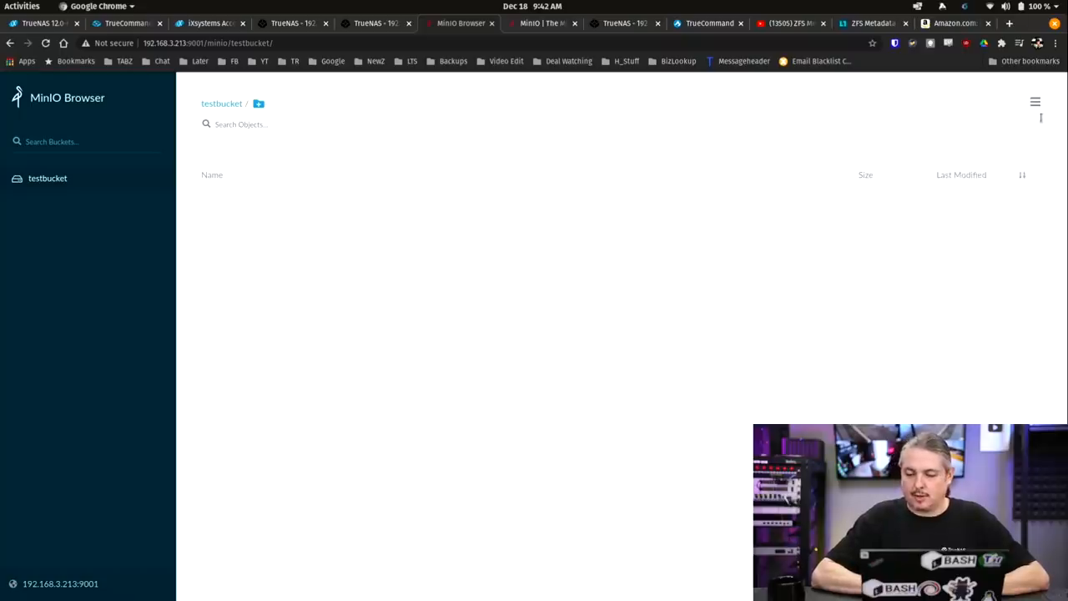
# Try Change Password in MinIO Browser and dismiss the notice that credentials can't be changed there.
pyautogui.click(1035, 102)
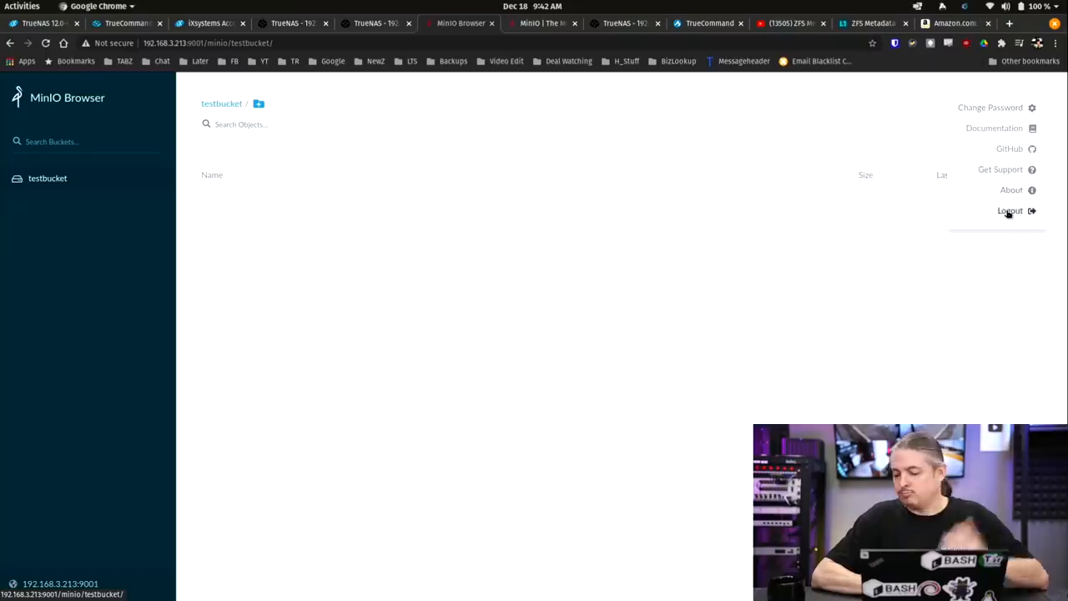
pyautogui.click(990, 107)
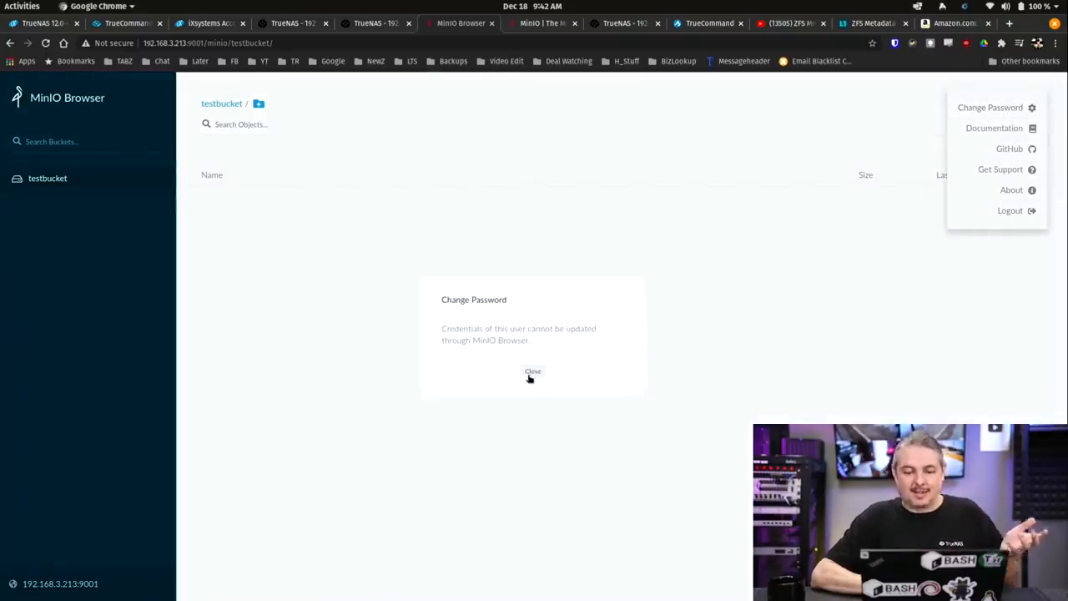
pyautogui.click(533, 371)
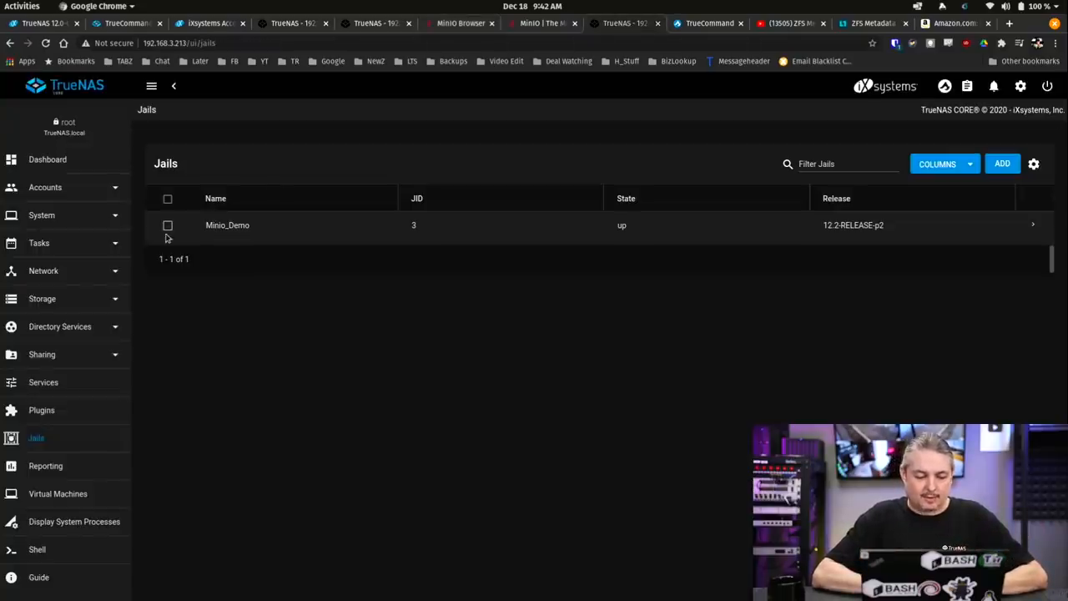
# Show the Minio plugin's Minio_Demo jail, then enter it with 'iocage console Minio_Demo' and run mc.
pyautogui.click(40, 410)
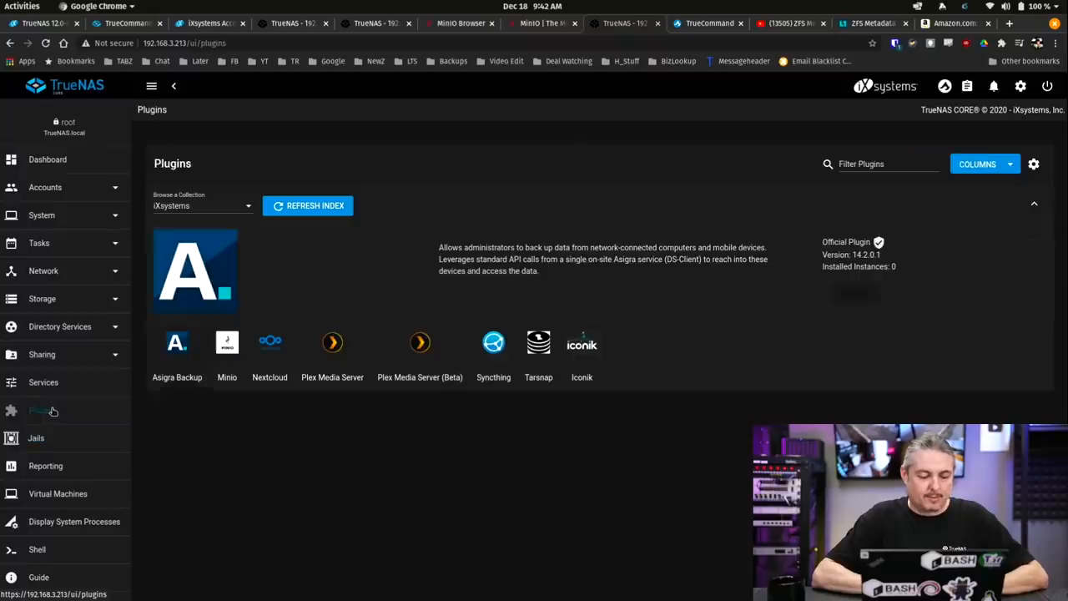
pyautogui.click(227, 342)
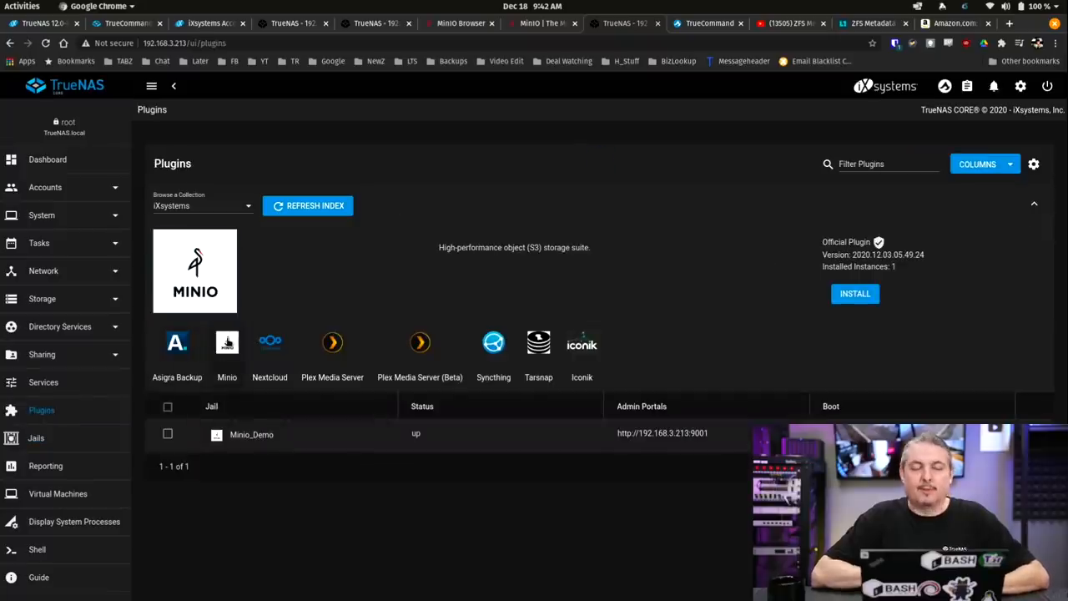
pyautogui.moveTo(441, 168)
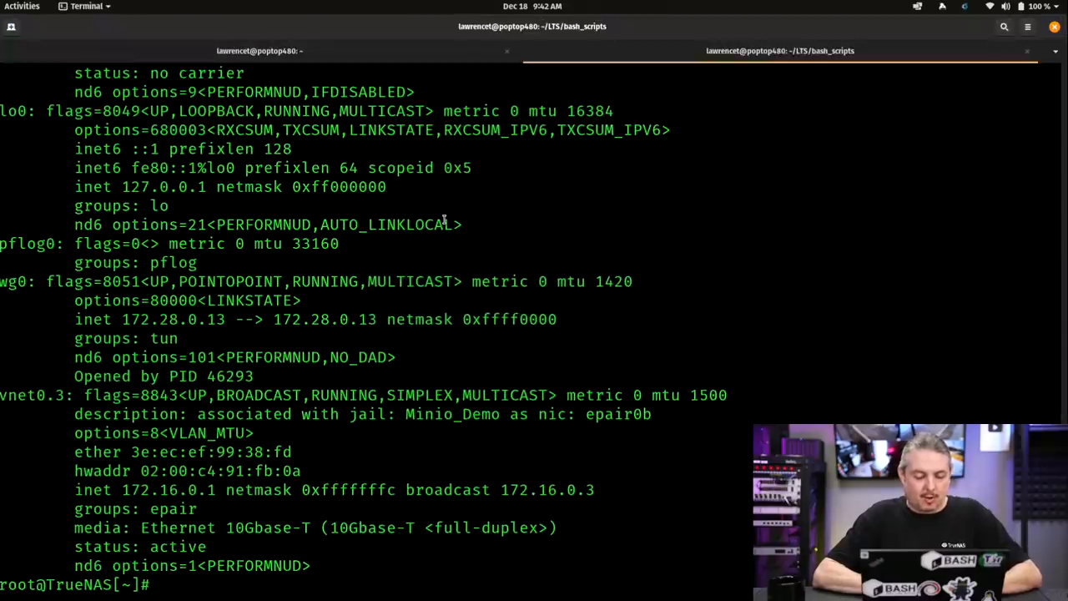
pyautogui.write('iocage console Minio_Demo')
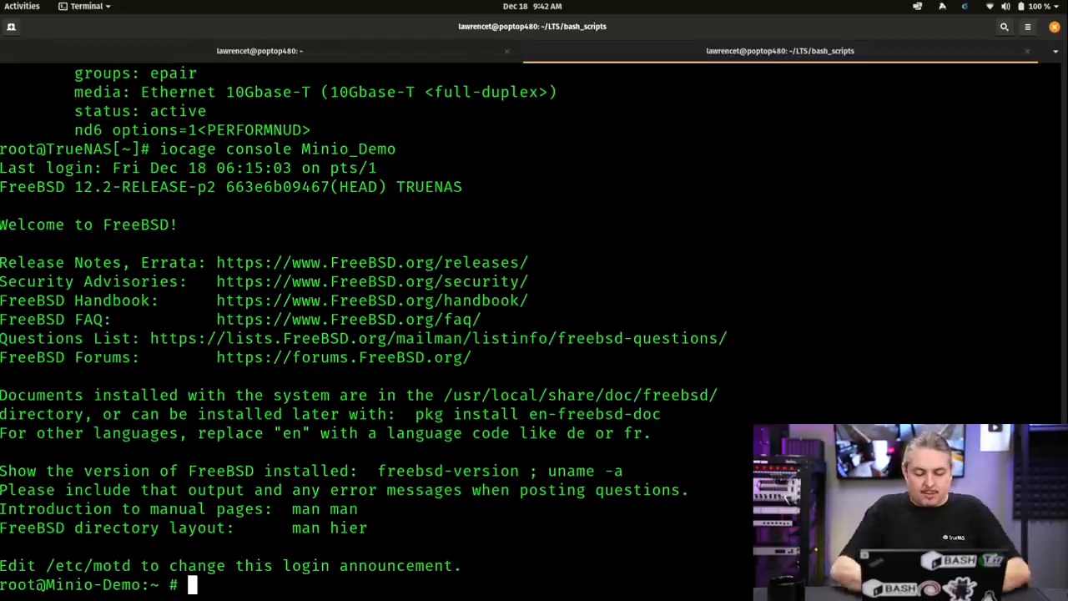
pyautogui.write('mc')
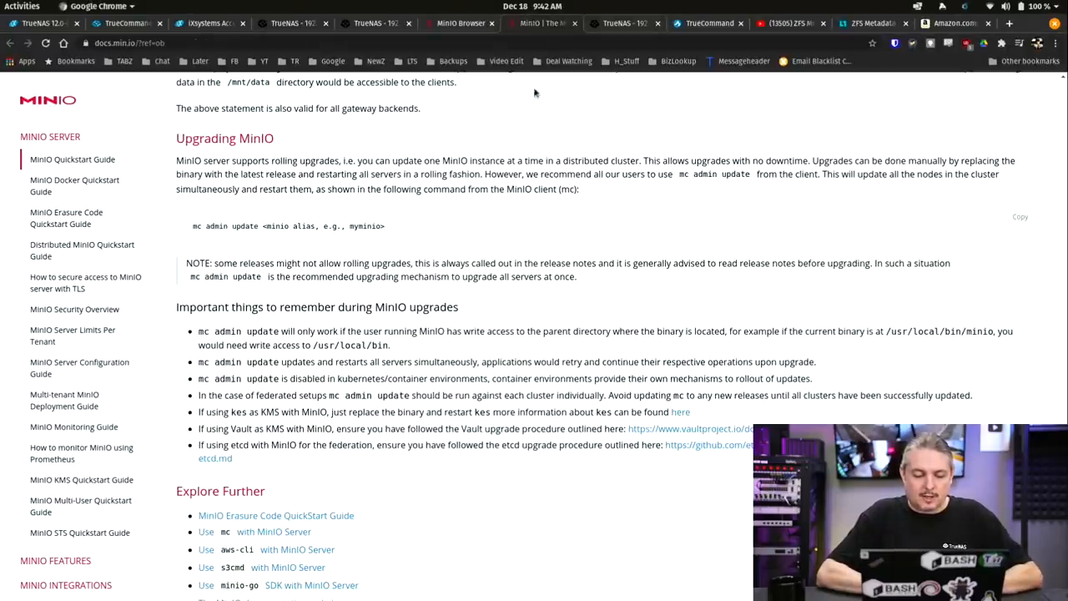
# Select the mc admin update command, review the firewall and FreeBSD install notes, then show the TrueCommand page.
pyautogui.tripleClick(287, 227)
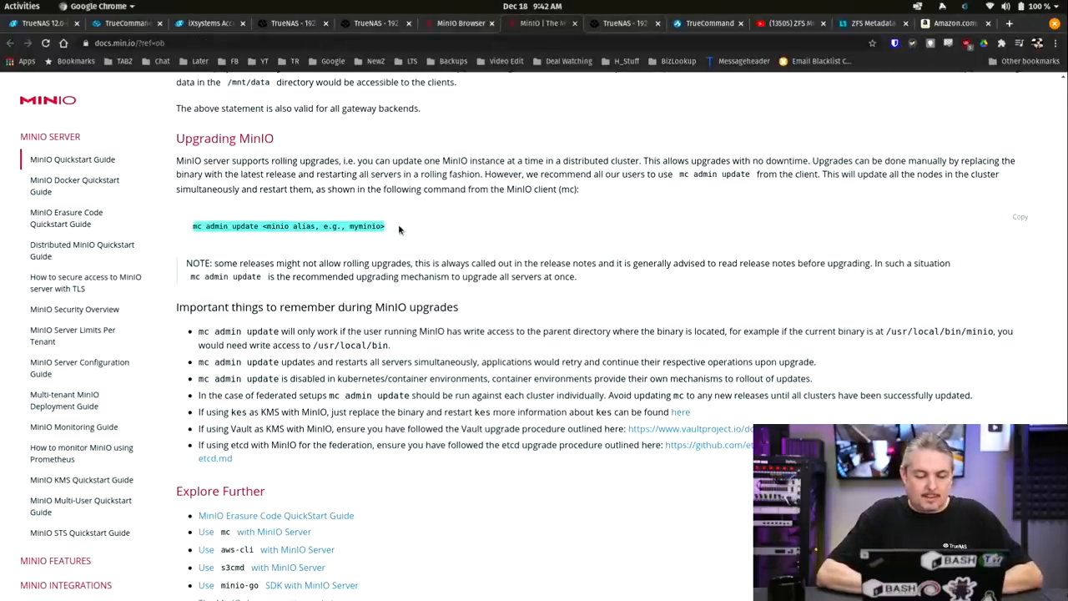
pyautogui.scroll(-3)
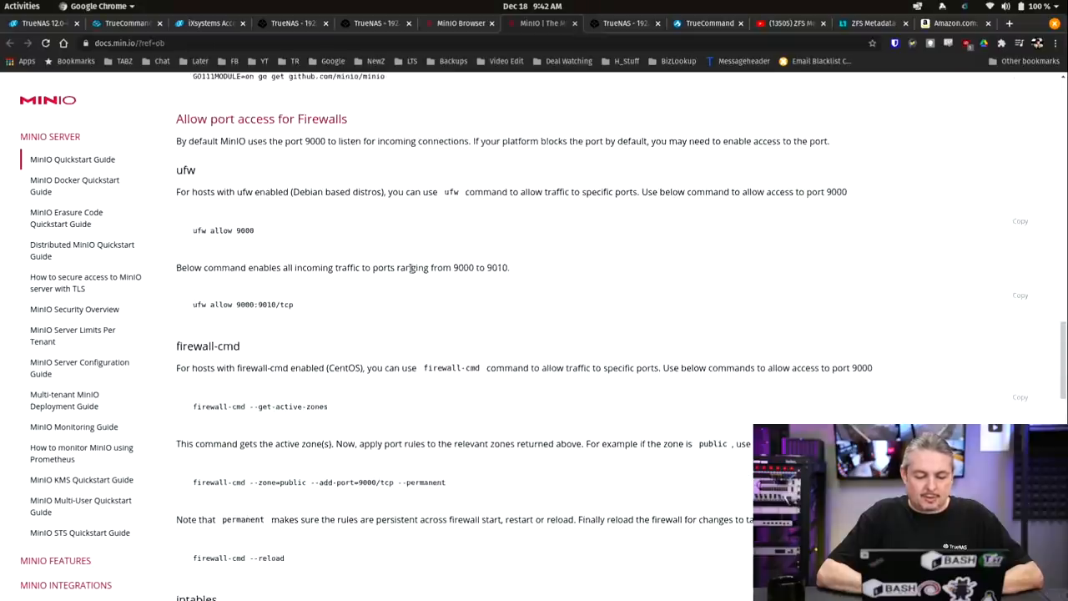
pyautogui.scroll(3)
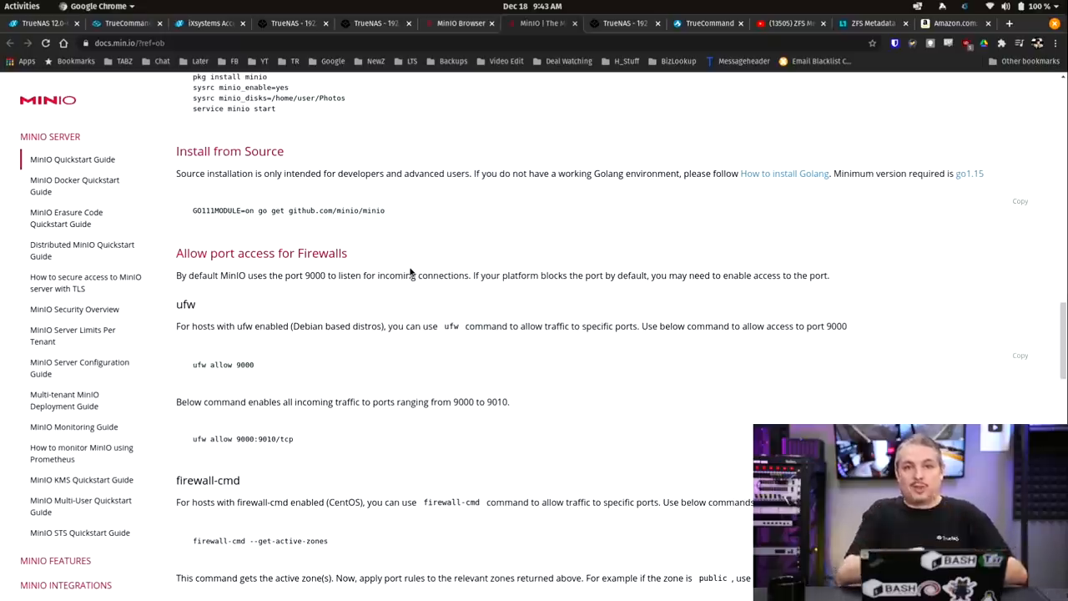
pyautogui.scroll(3)
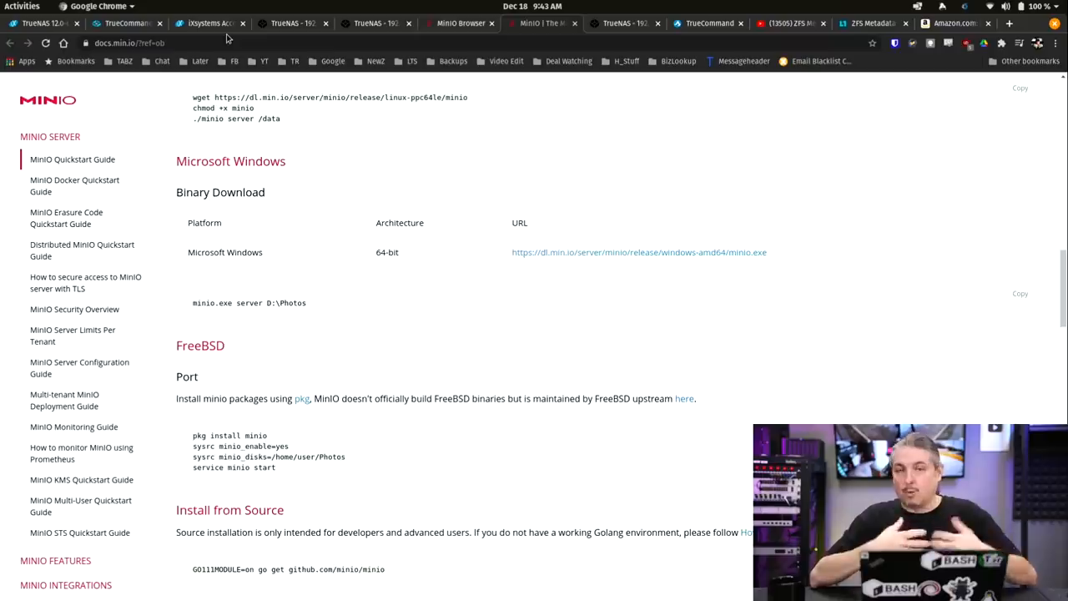
pyautogui.click(125, 24)
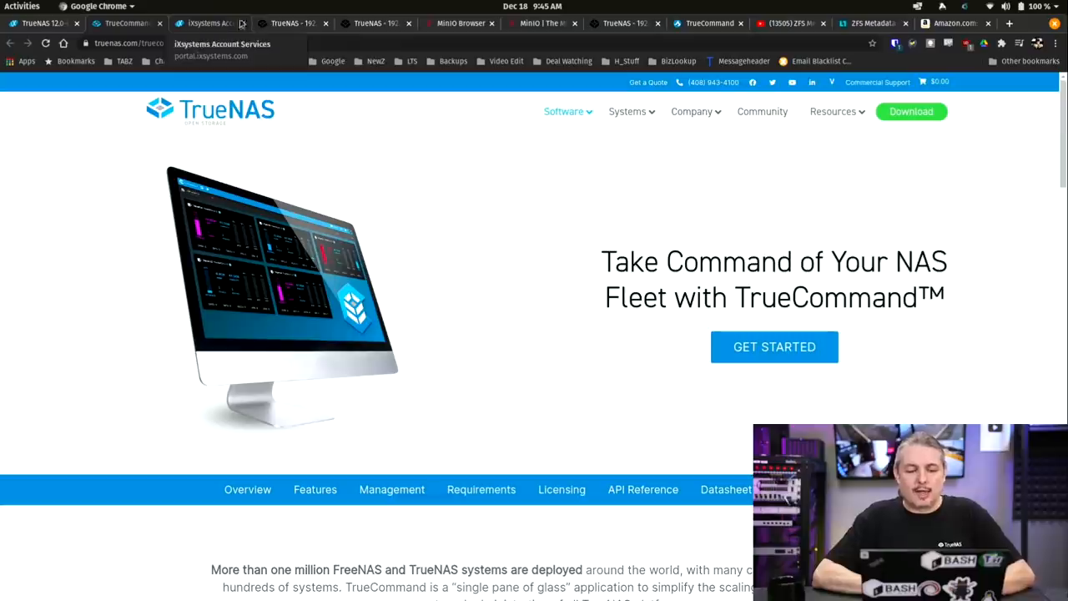
# Review the three approved WireGuard clients in the iXsystems Portal, then return to the TrueNAS dashboard.
pyautogui.click(204, 23)
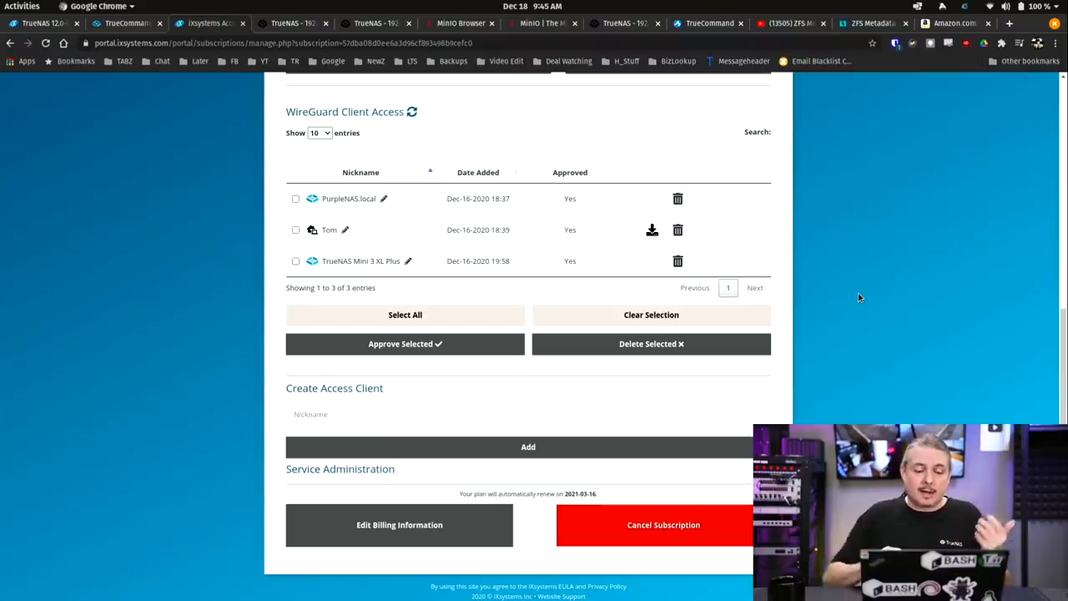
pyautogui.moveTo(721, 260)
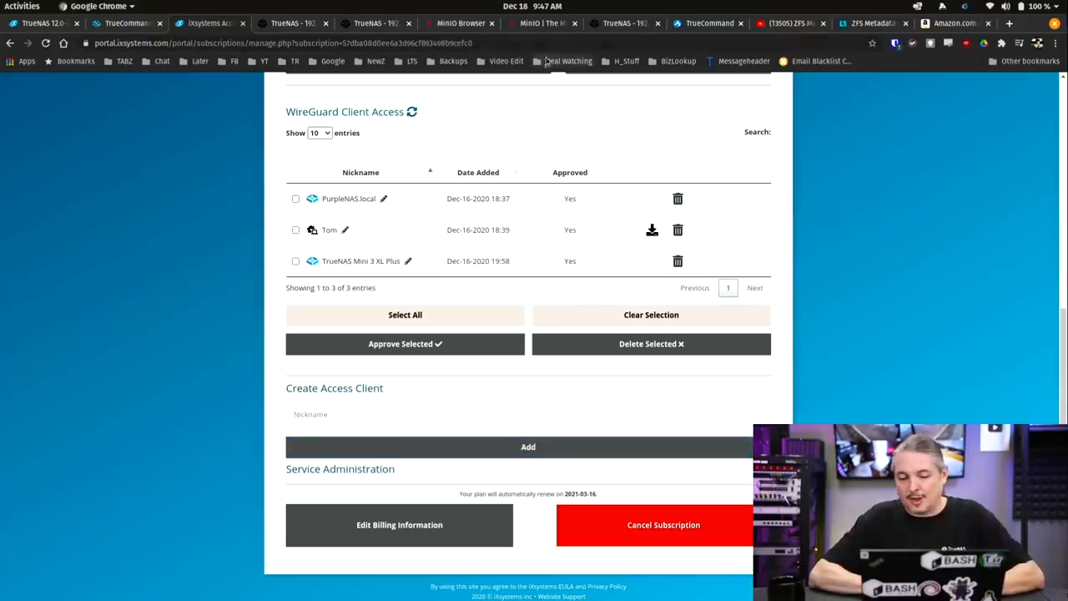
pyautogui.click(624, 23)
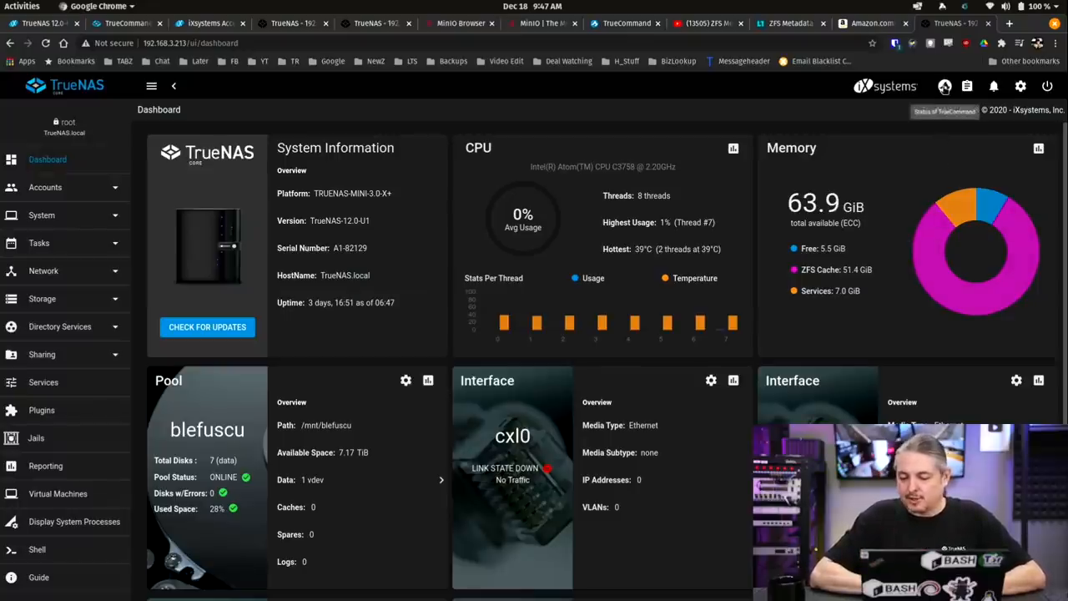
# Show the TrueNAS CORE sign-in window displaying the TrueCommand IP 172.28.0.1.
pyautogui.click(945, 87)
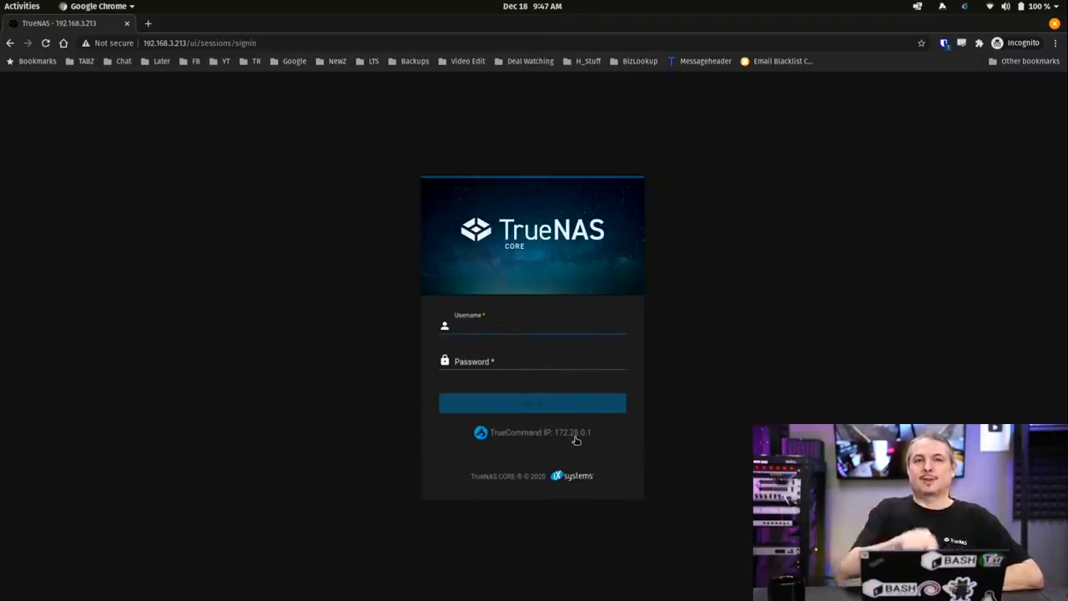
# Show the TrueCommand Cloud Service panel reporting connected at 172.28.0.1.
pyautogui.click(534, 325)
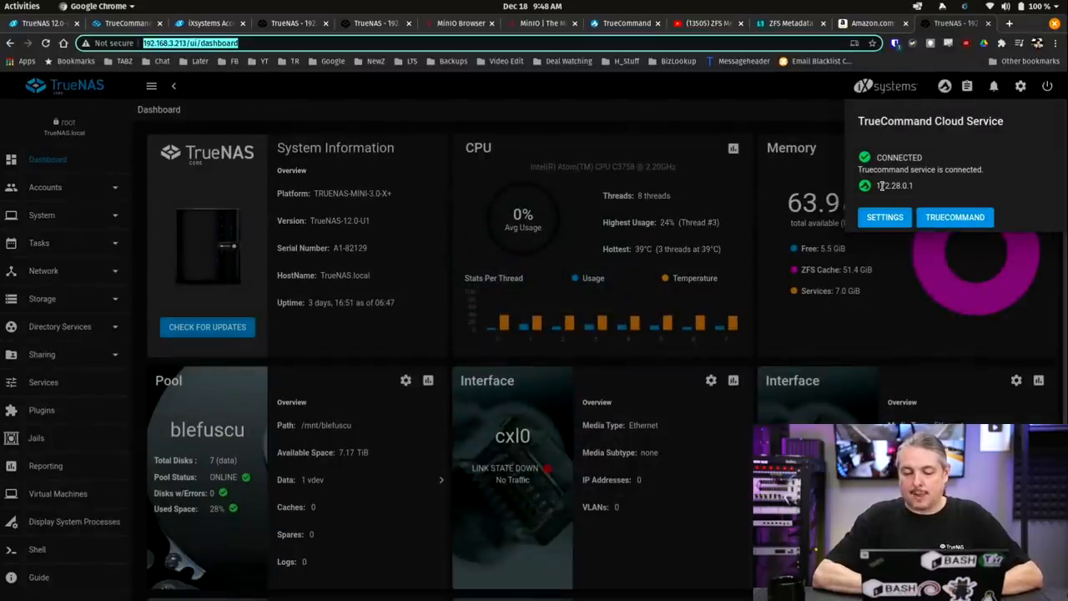
# Launch the TrueCommand interface from the dashboard and confirm the warning, reaching its sign-in page.
pyautogui.click(955, 217)
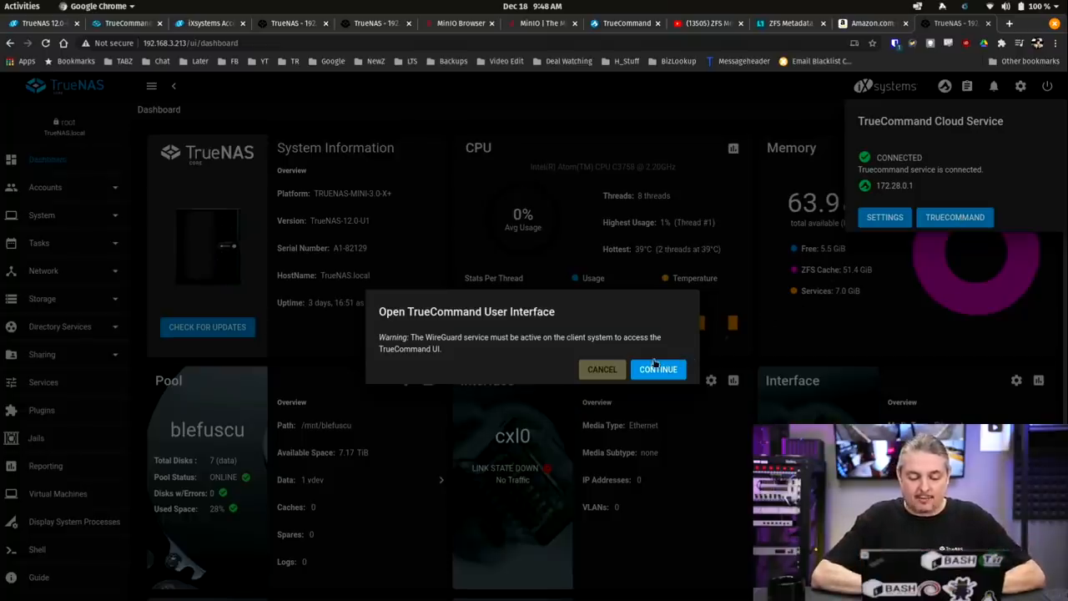
pyautogui.click(658, 369)
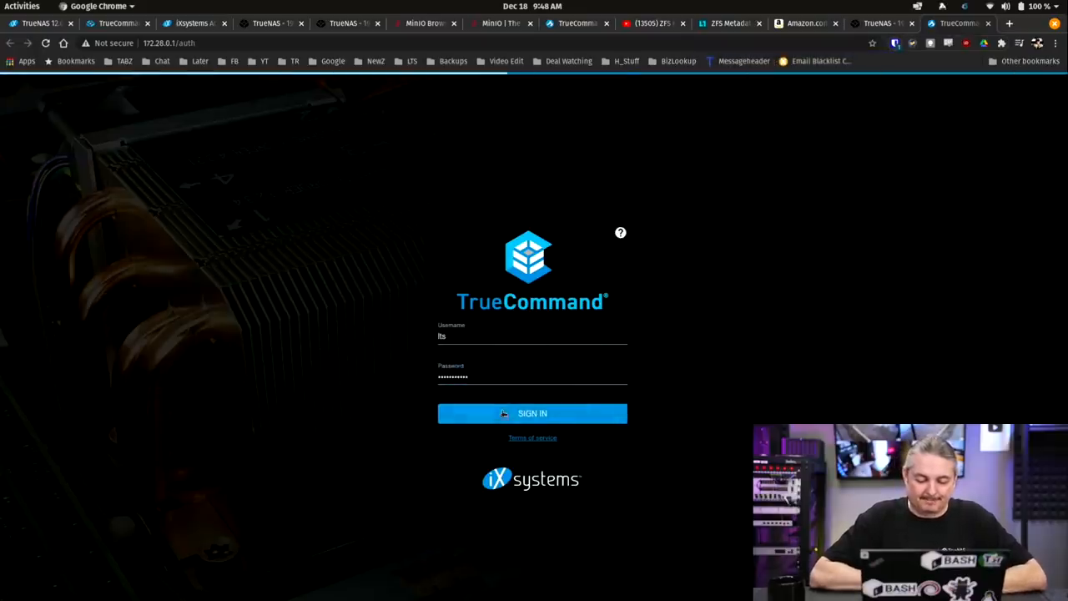
# Sign in to TrueCommand and review the managed systems, including the PurpleNAS details.
pyautogui.click(531, 414)
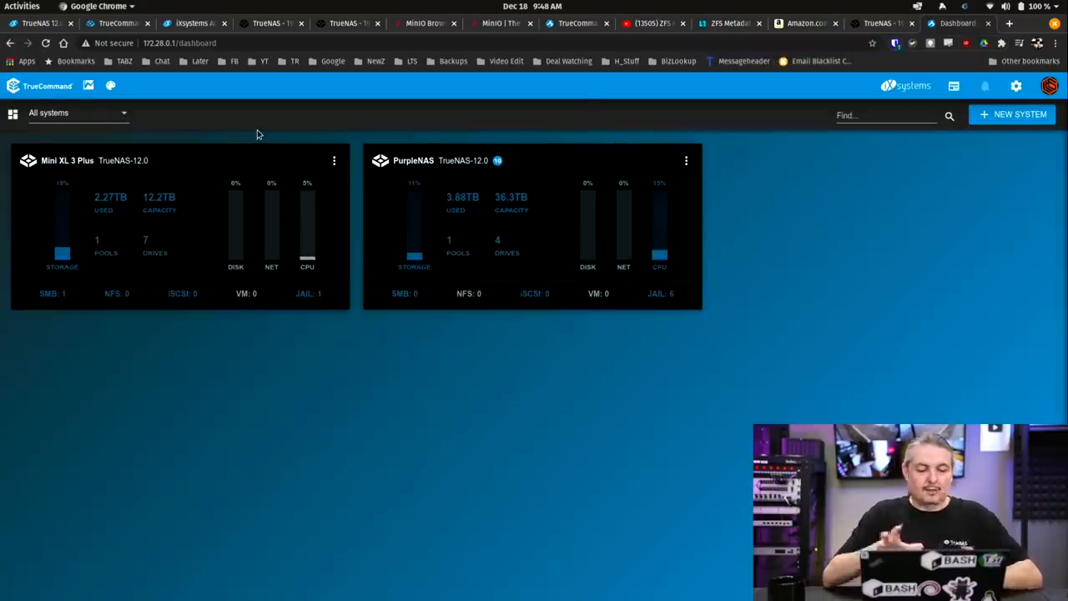
pyautogui.moveTo(187, 162)
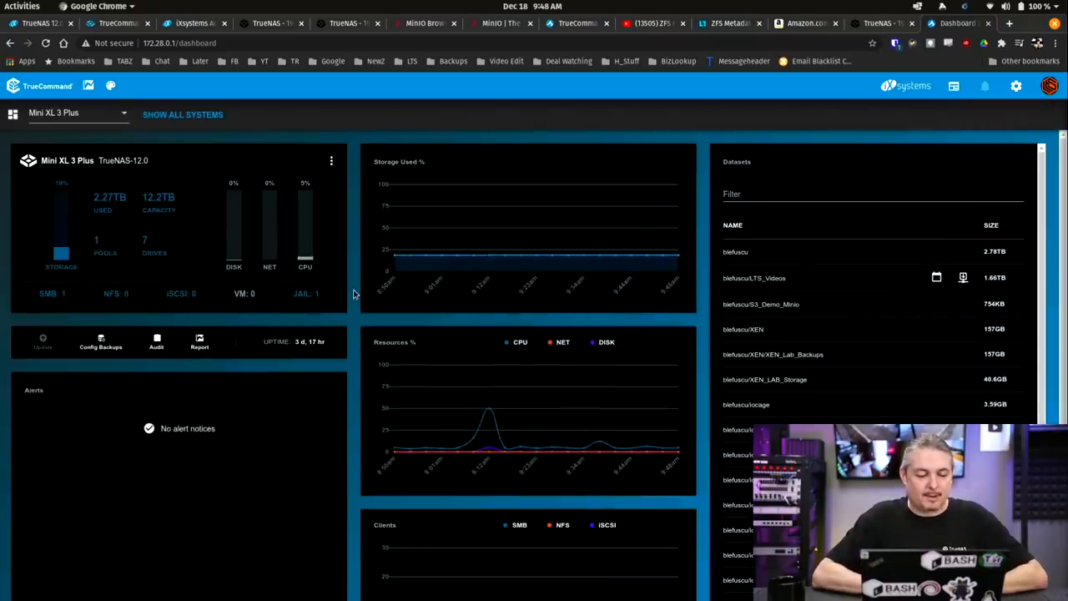
pyautogui.scroll(-3)
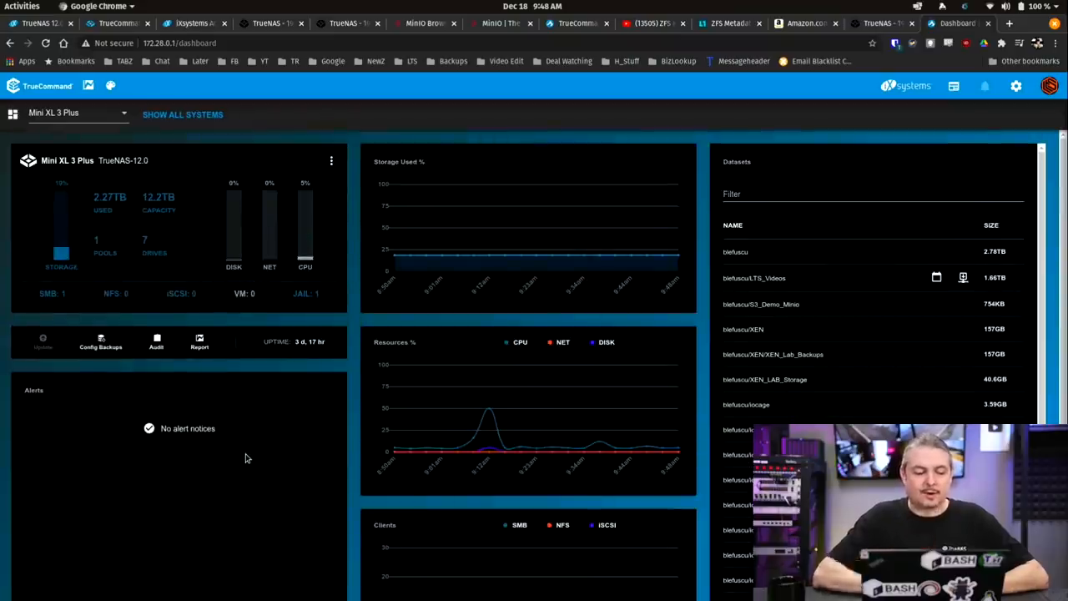
pyautogui.click(75, 113)
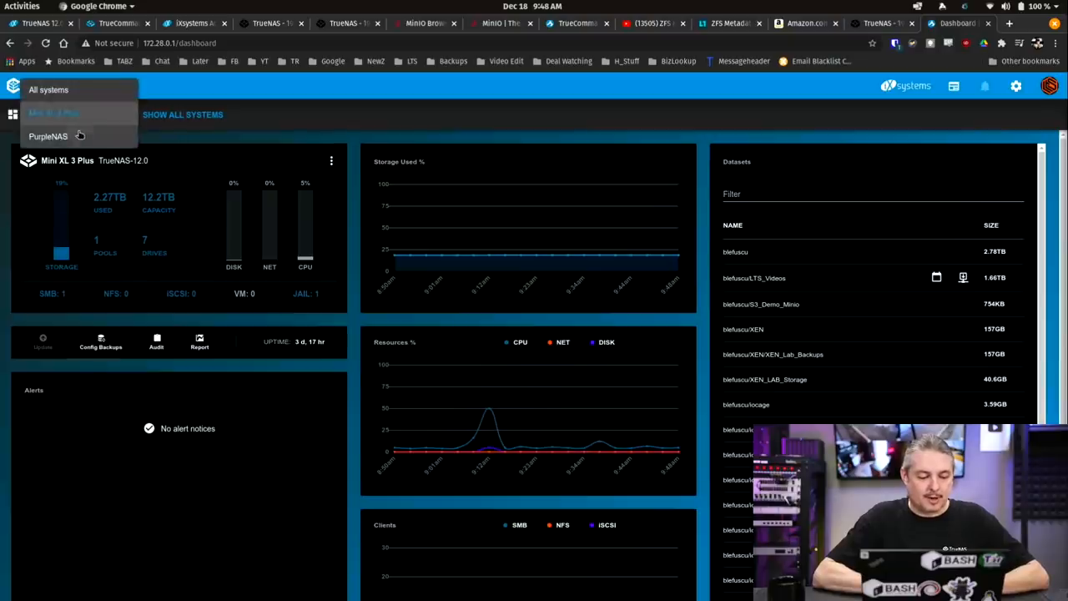
pyautogui.click(47, 137)
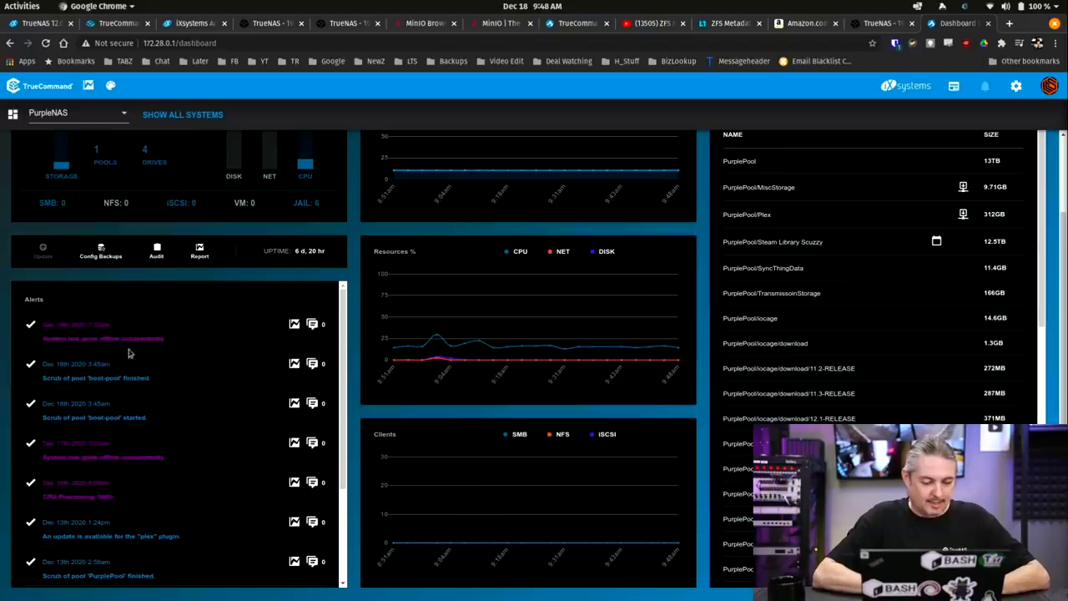
pyautogui.moveTo(230, 401)
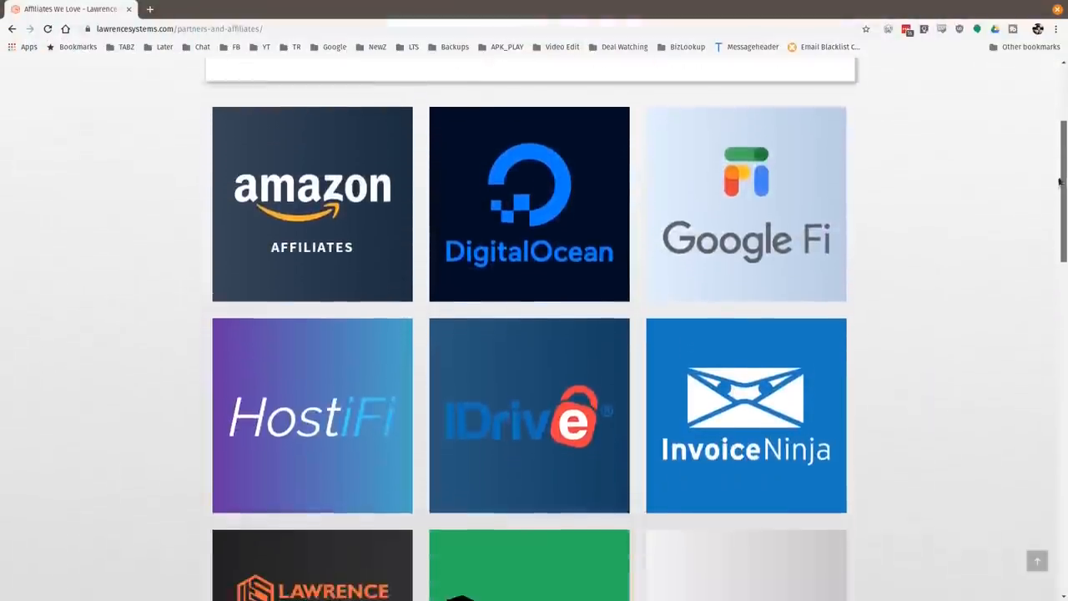
# Scroll through the sponsor tiles on the Lawrence Systems partners and affiliates page.
pyautogui.scroll(-3)
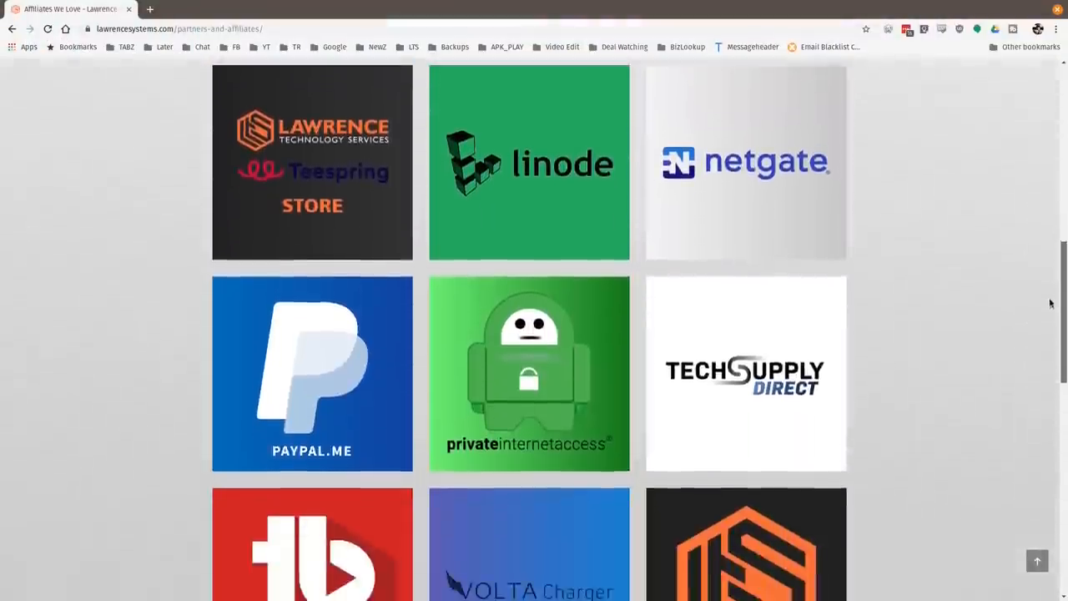
pyautogui.scroll(-3)
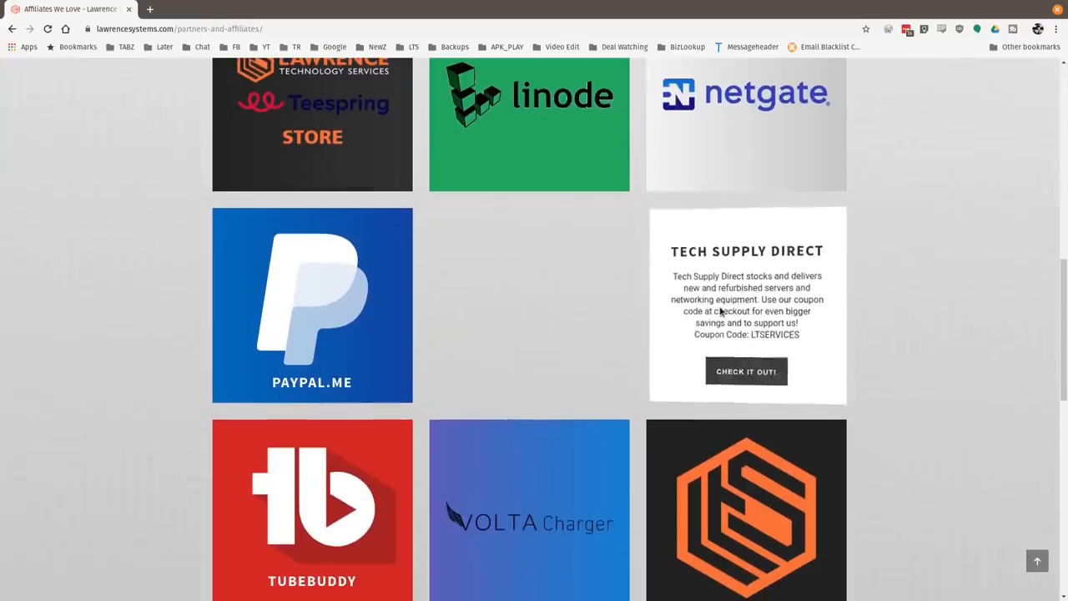